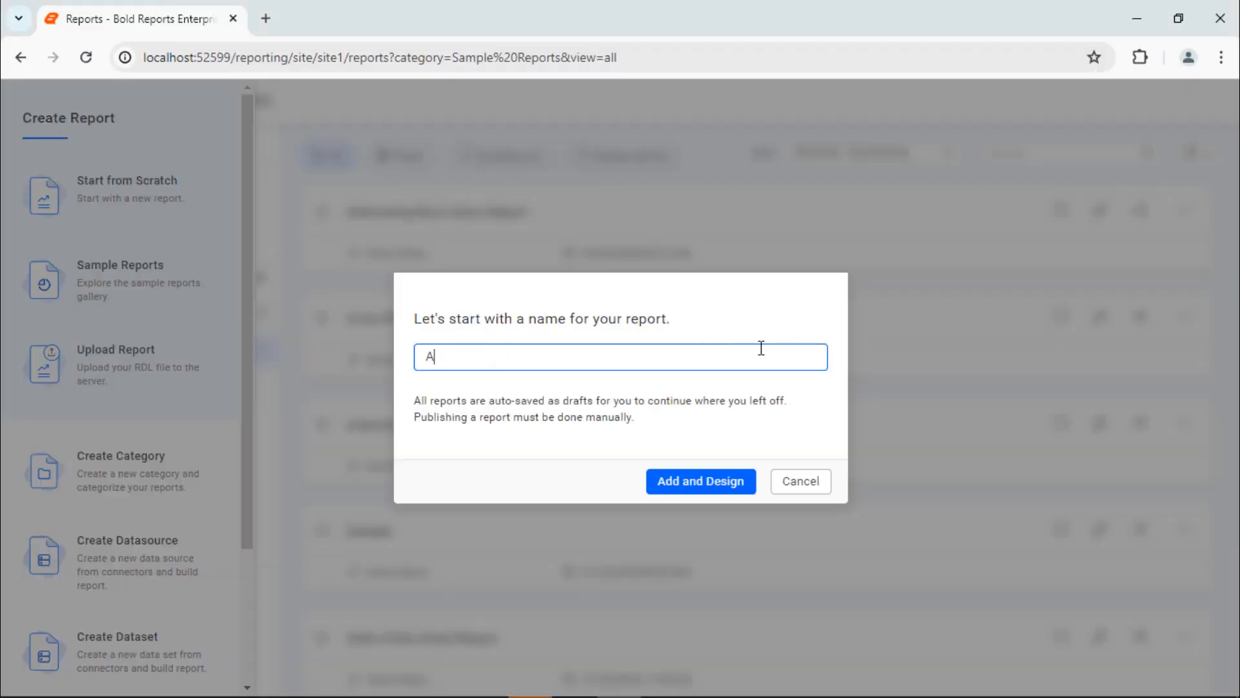
Step: Name the new report 'Alternate Row Colors - Grouping' and add it for design
text(lternate Row Co)
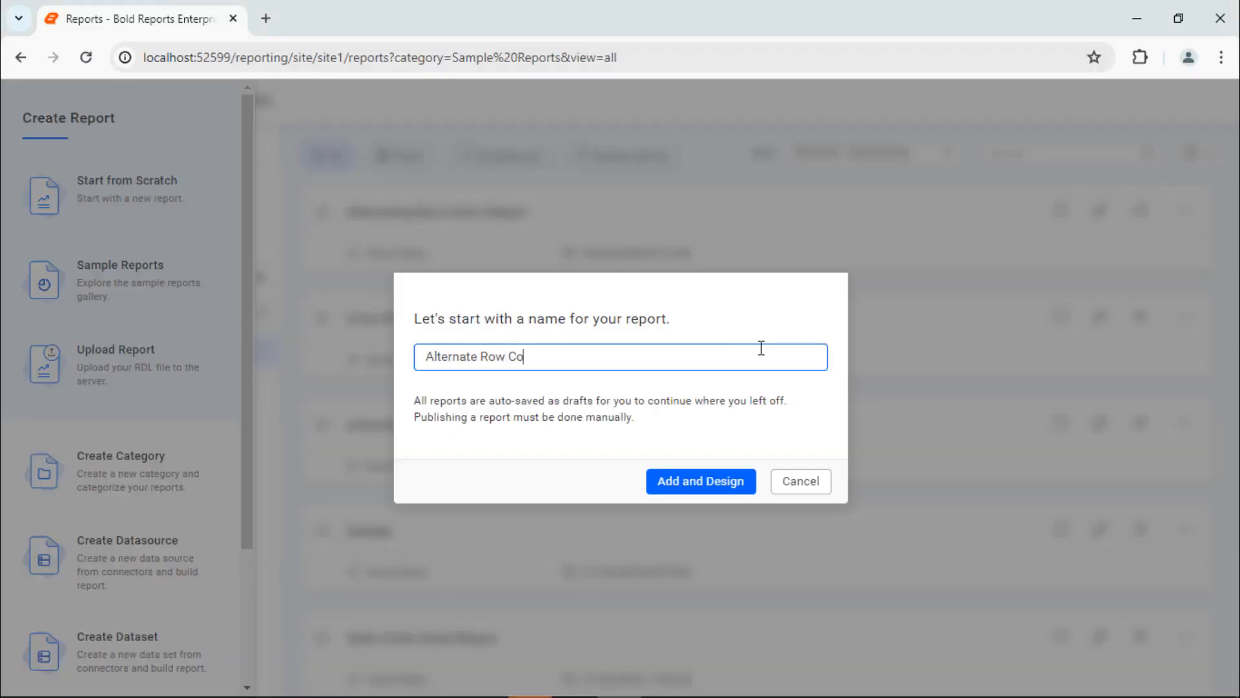
text(lors - Grouping)
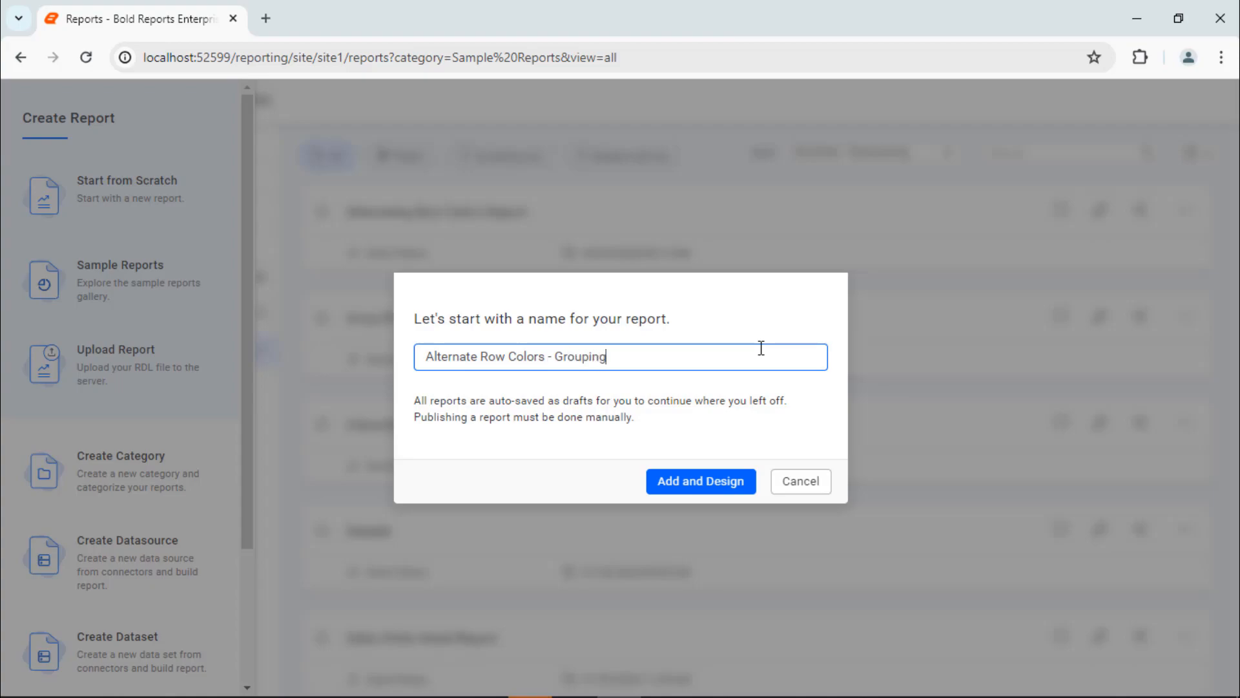
click(699, 481)
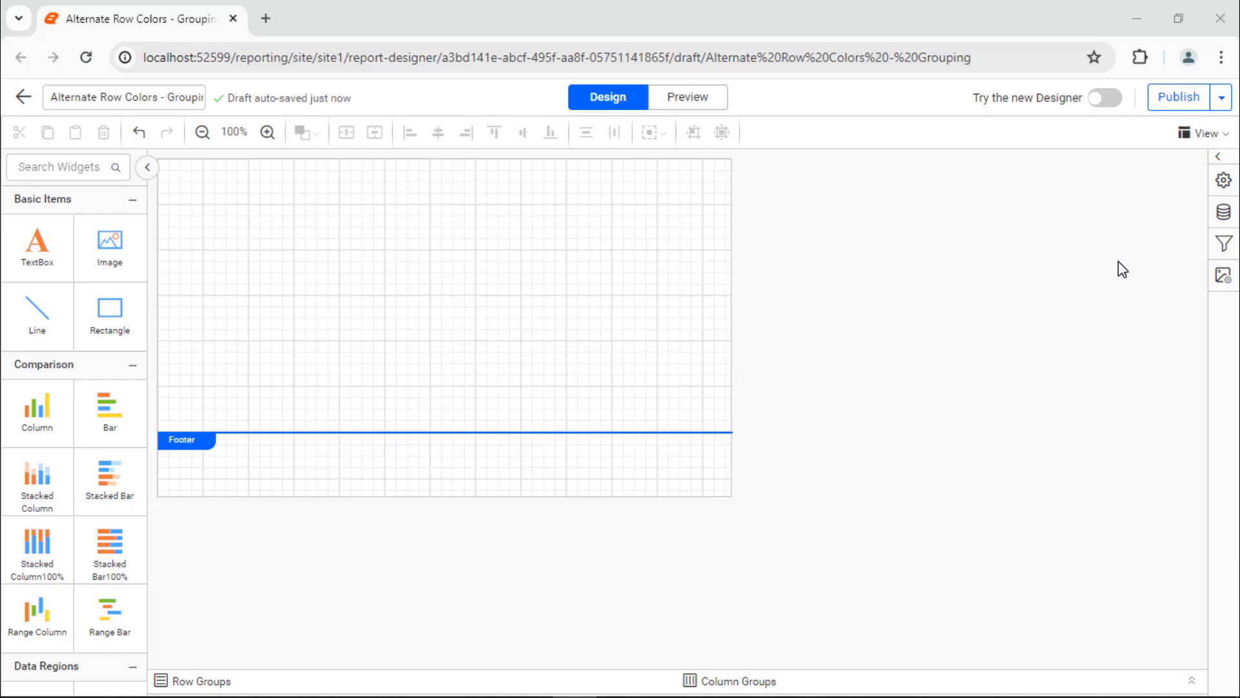
Step: Start a Microsoft SQL data source named AdventureWorks from the Data panel
click(1222, 212)
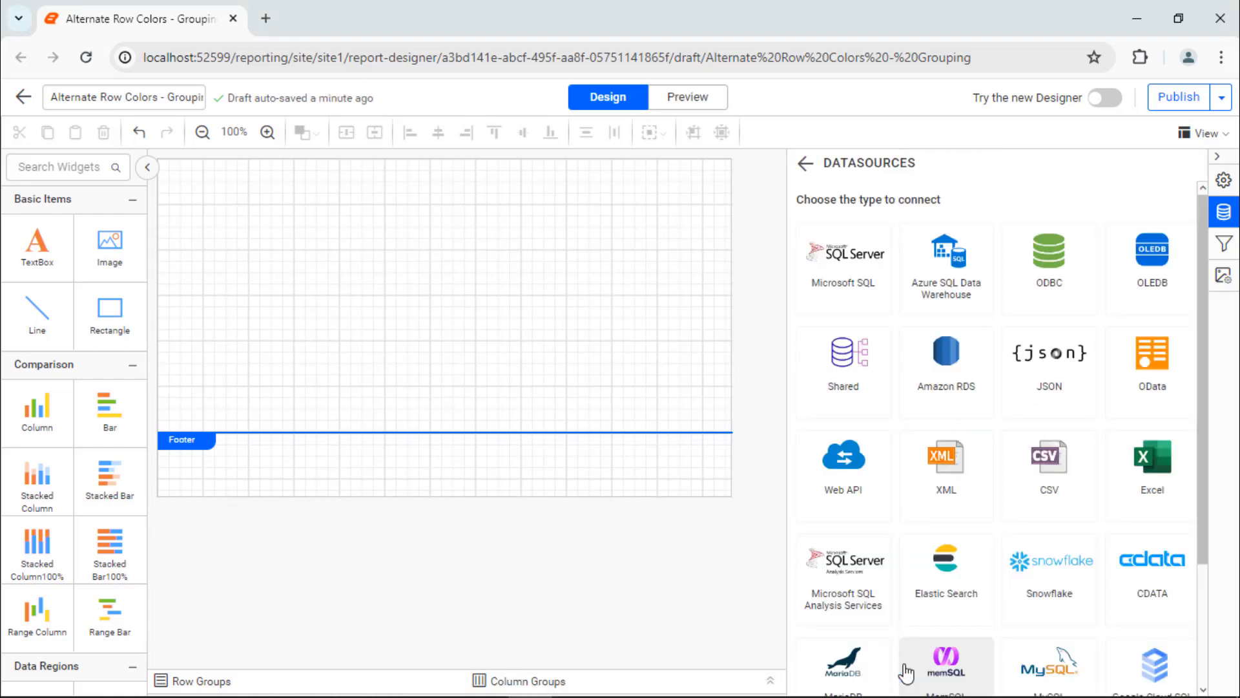
click(843, 252)
text(A)
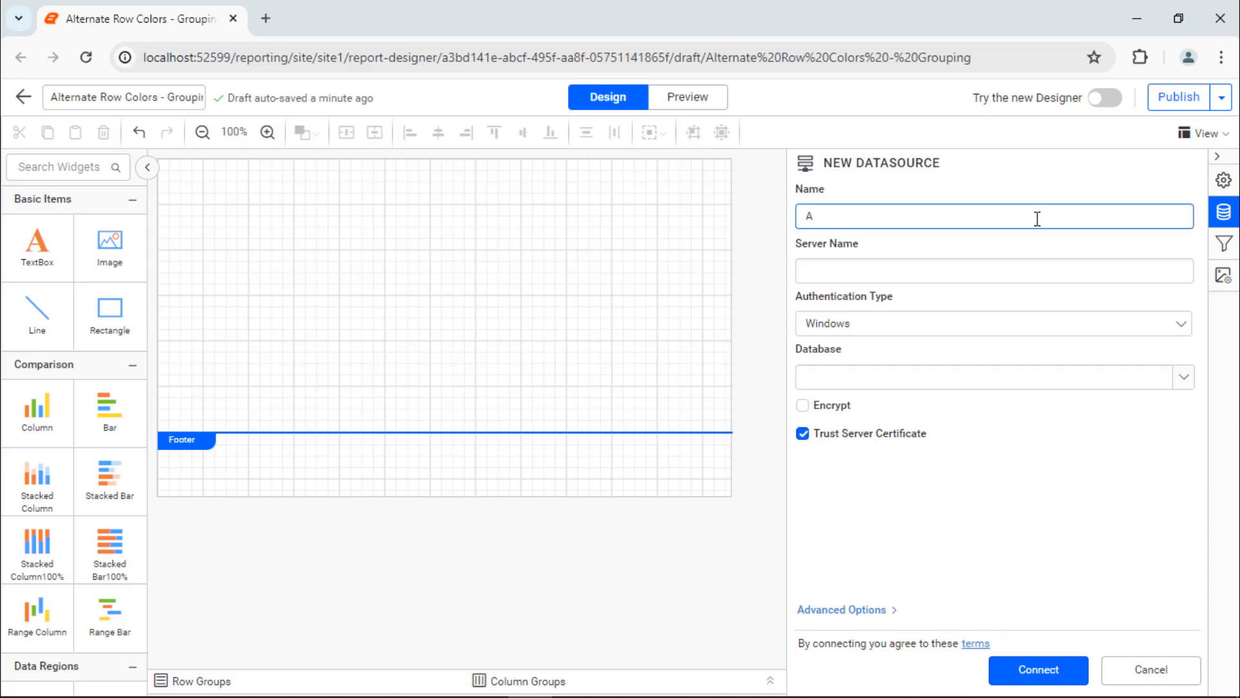
text(dventureWorks)
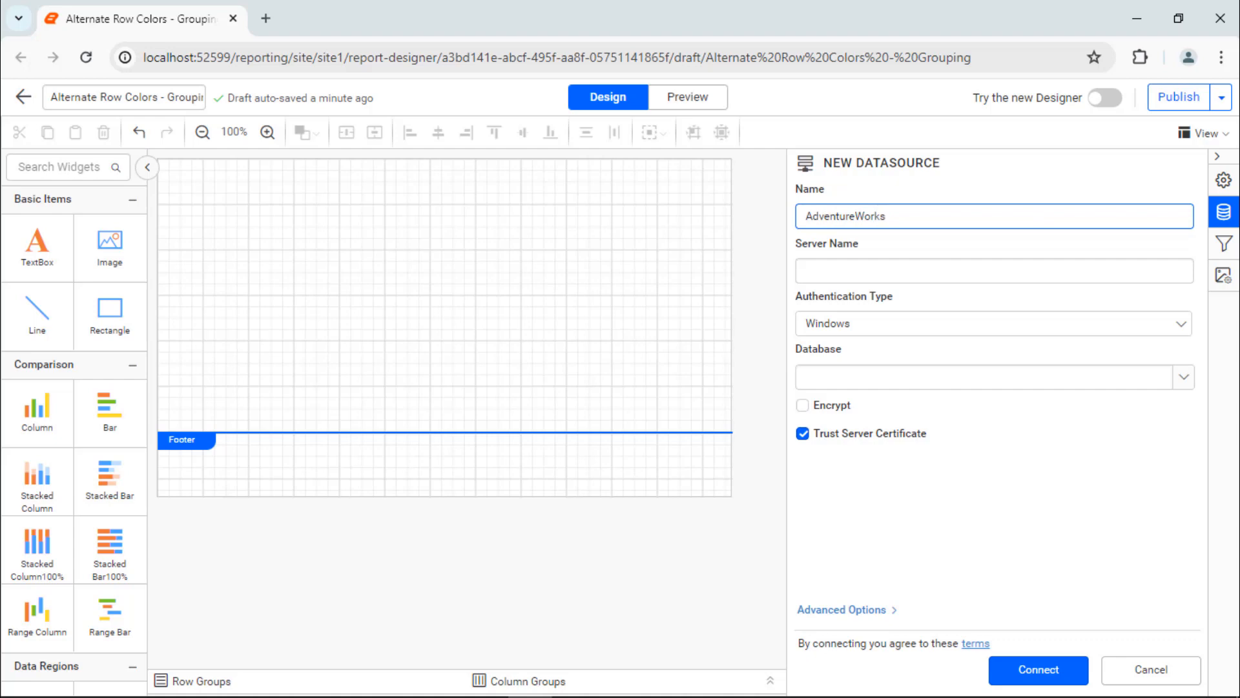
Step: Connect it via a connection string to dataplatformdemodata.syncfusion.com, catalog AdventureWorks, with no authentication
click(841, 608)
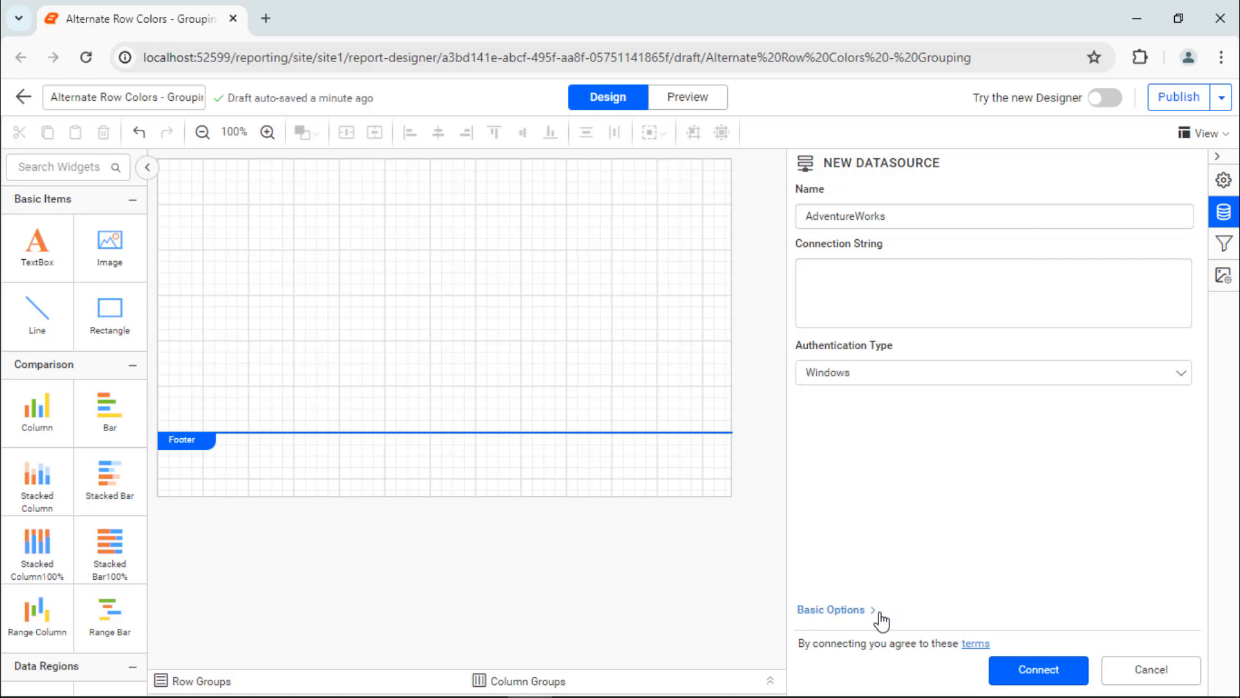
click(992, 294)
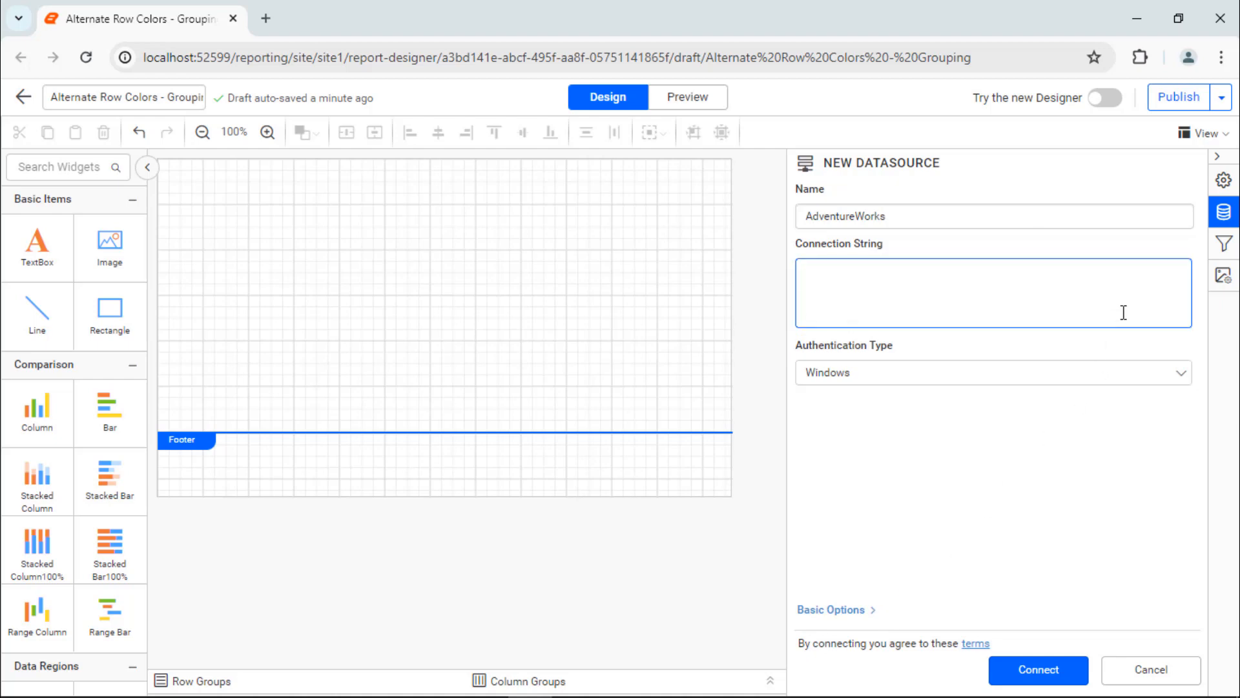
text(Data Source=dataplatformdemodata.syncfusion.com;Initial Catalog=AdventureWorks;)
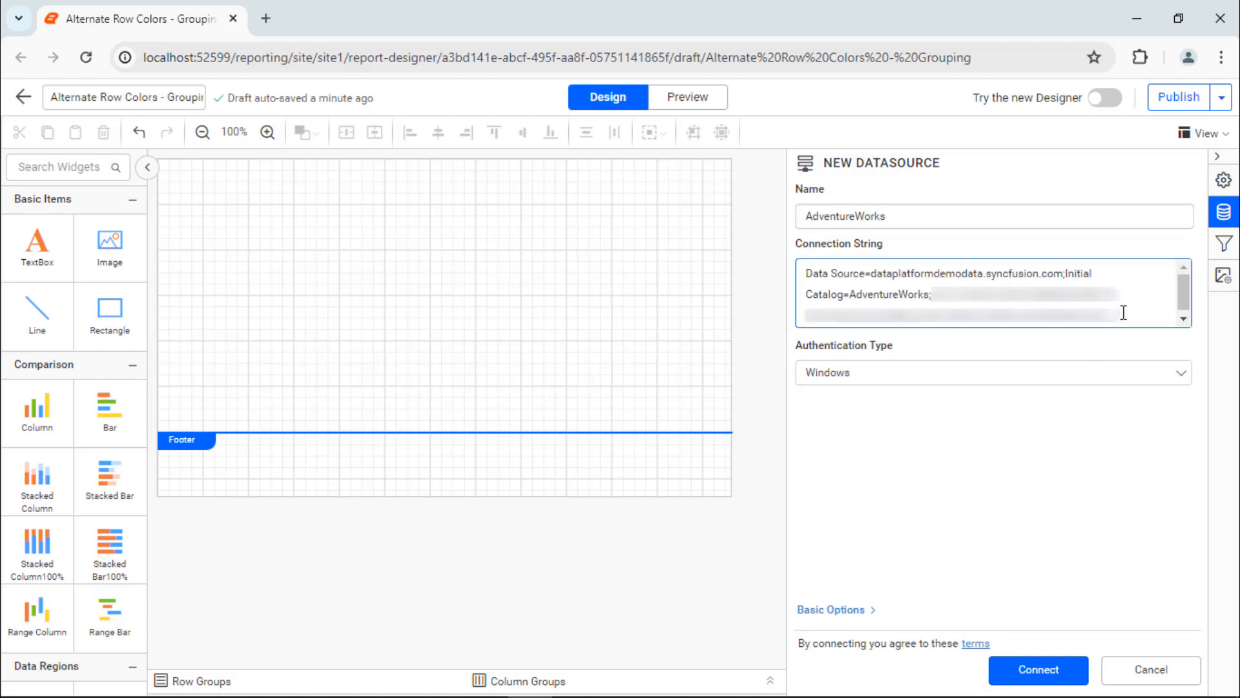
click(992, 372)
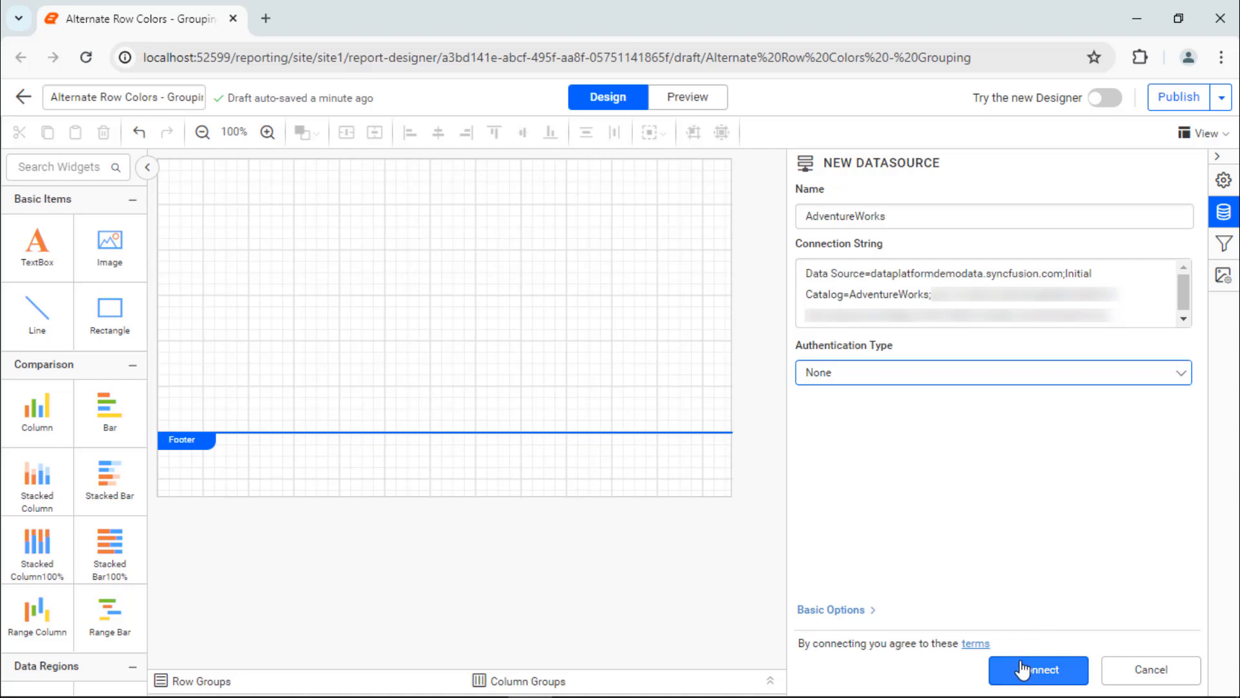
click(1037, 671)
text(ProductionDatas)
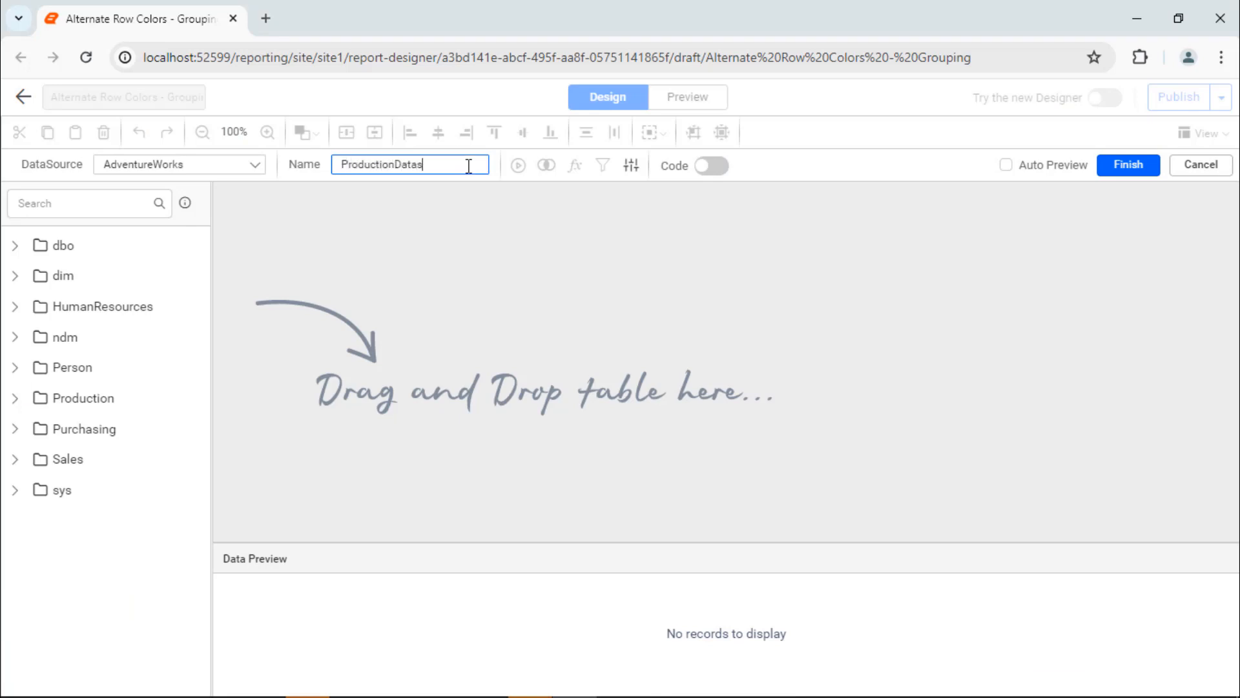
Step: Build ProductionDataset from the pasted SQL query, preview its records and finish
click(710, 166)
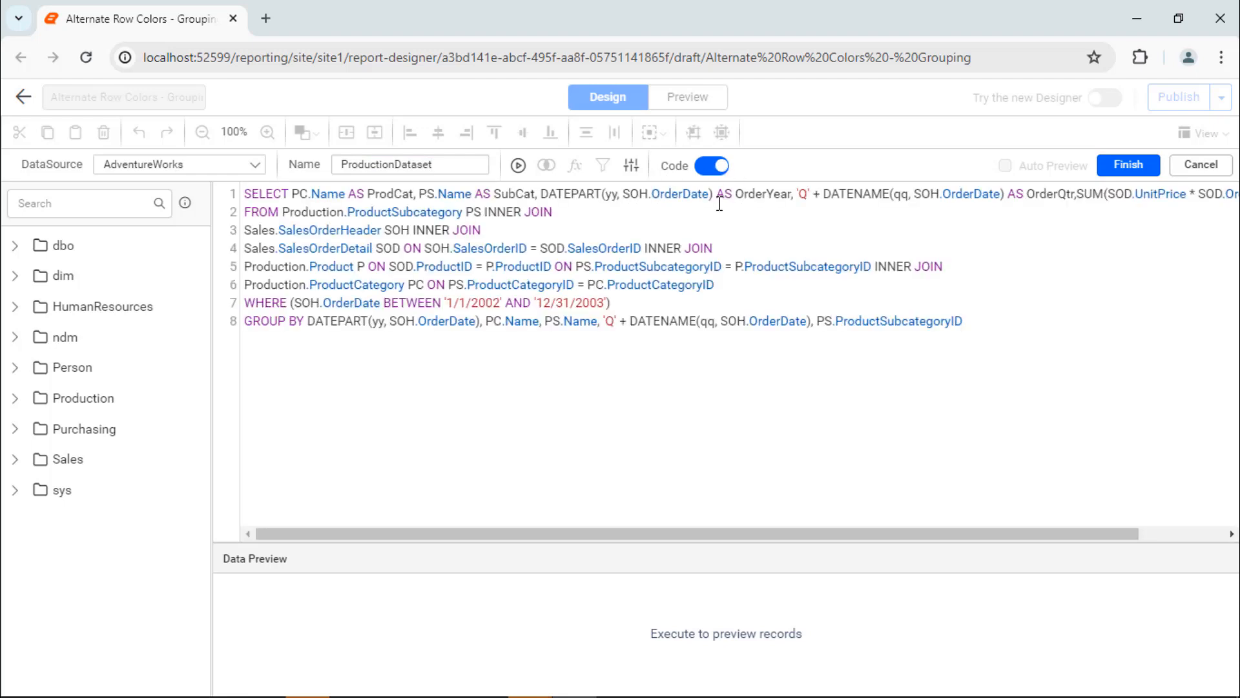
click(516, 165)
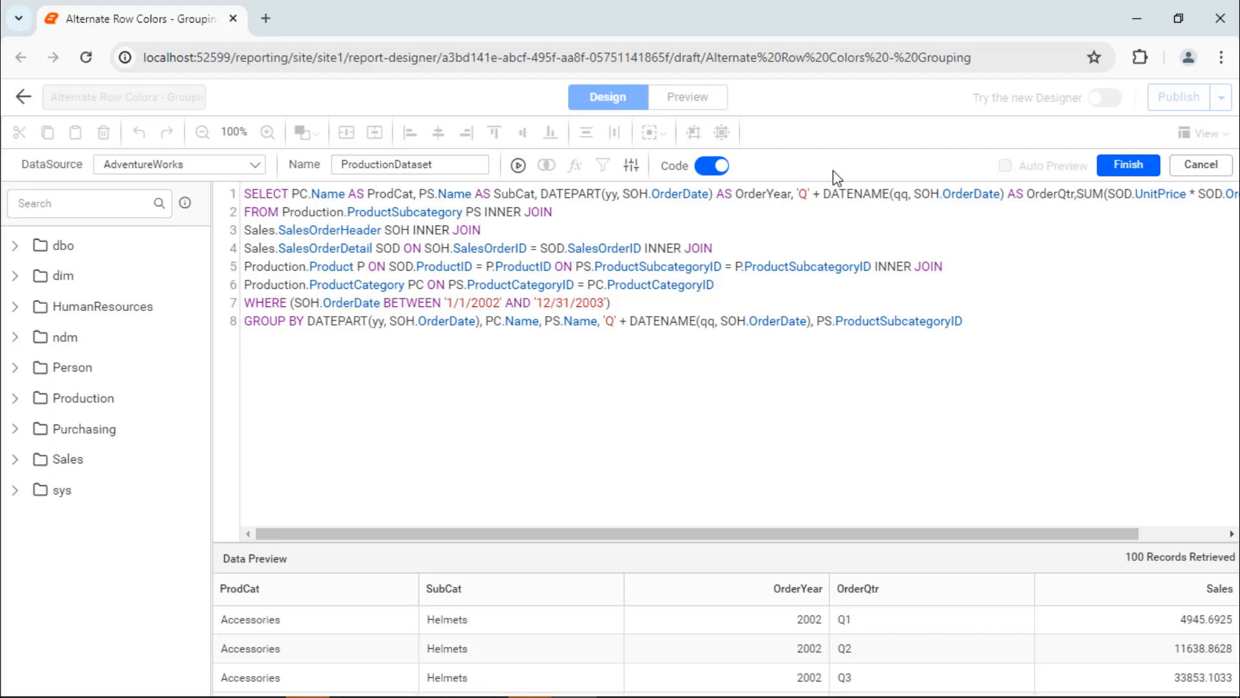
click(1127, 164)
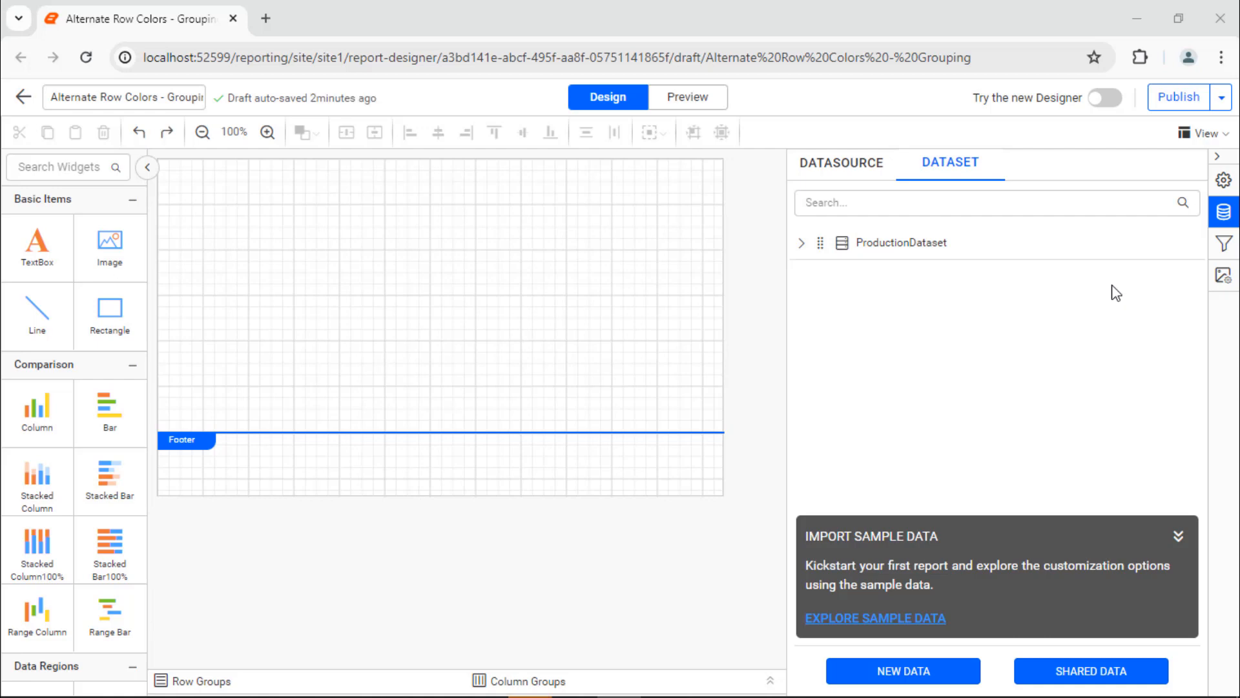
Step: Add a page header with a rectangle filled dark grey
click(1202, 132)
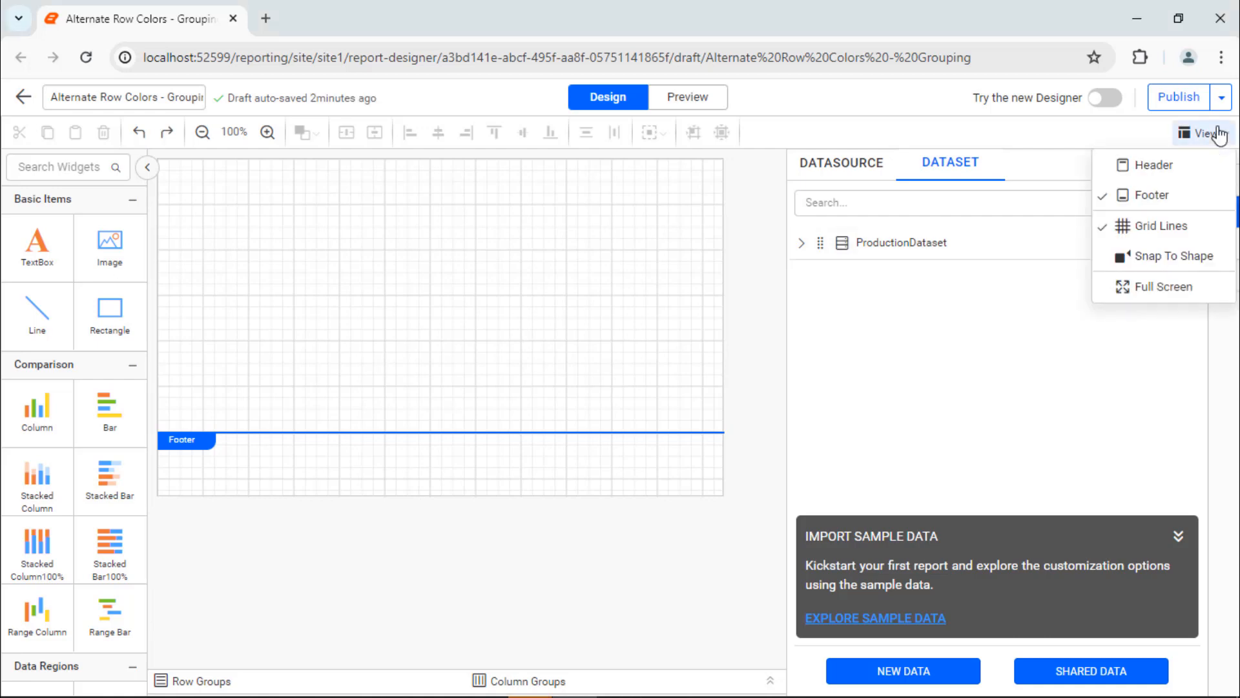
click(1153, 164)
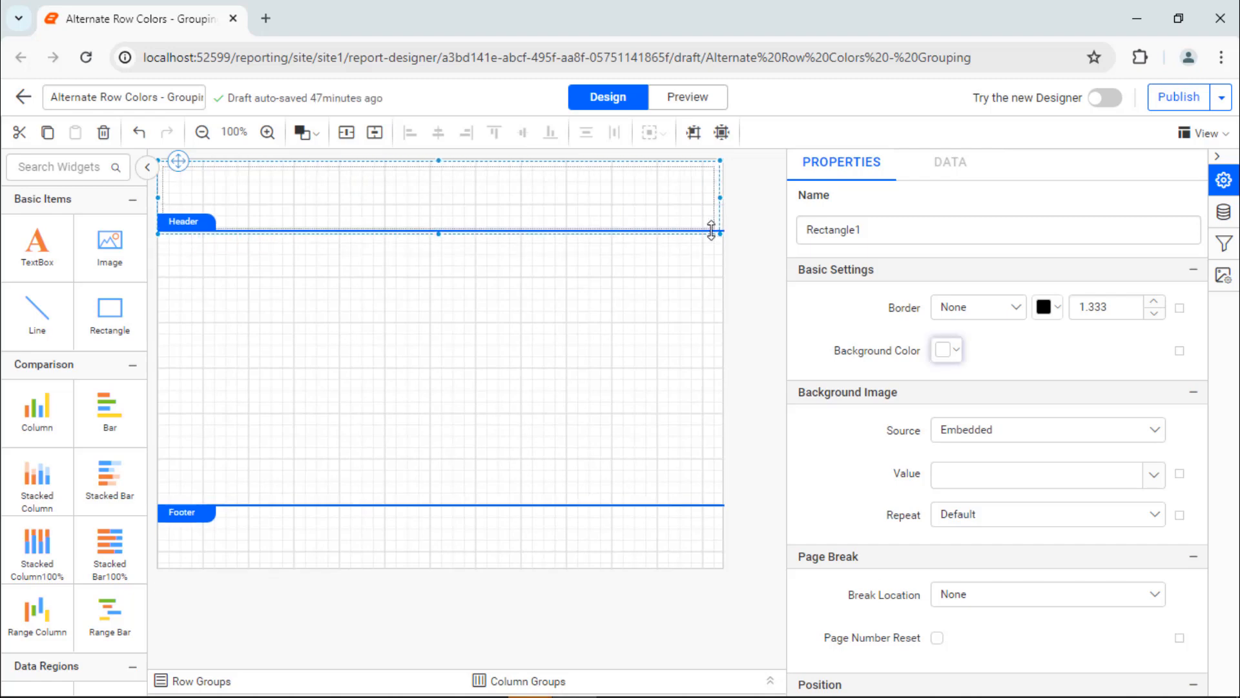
click(946, 350)
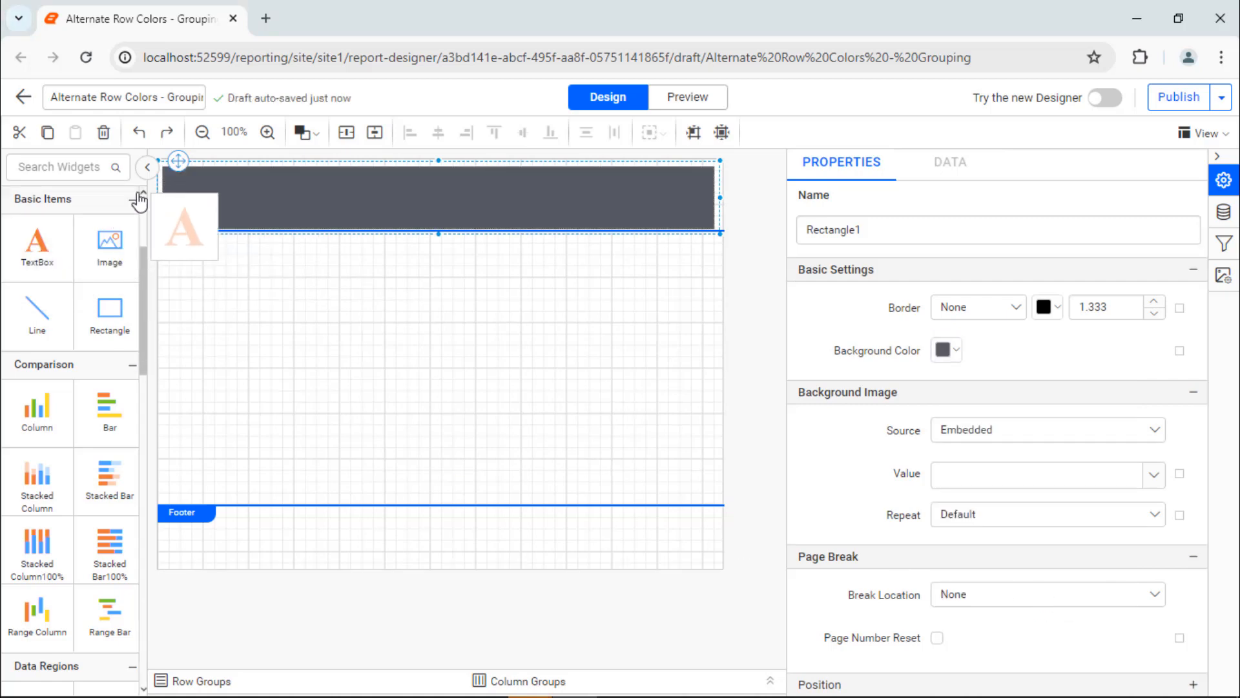
Step: Enter 'Sales by Product' as the header title text
click(308, 197)
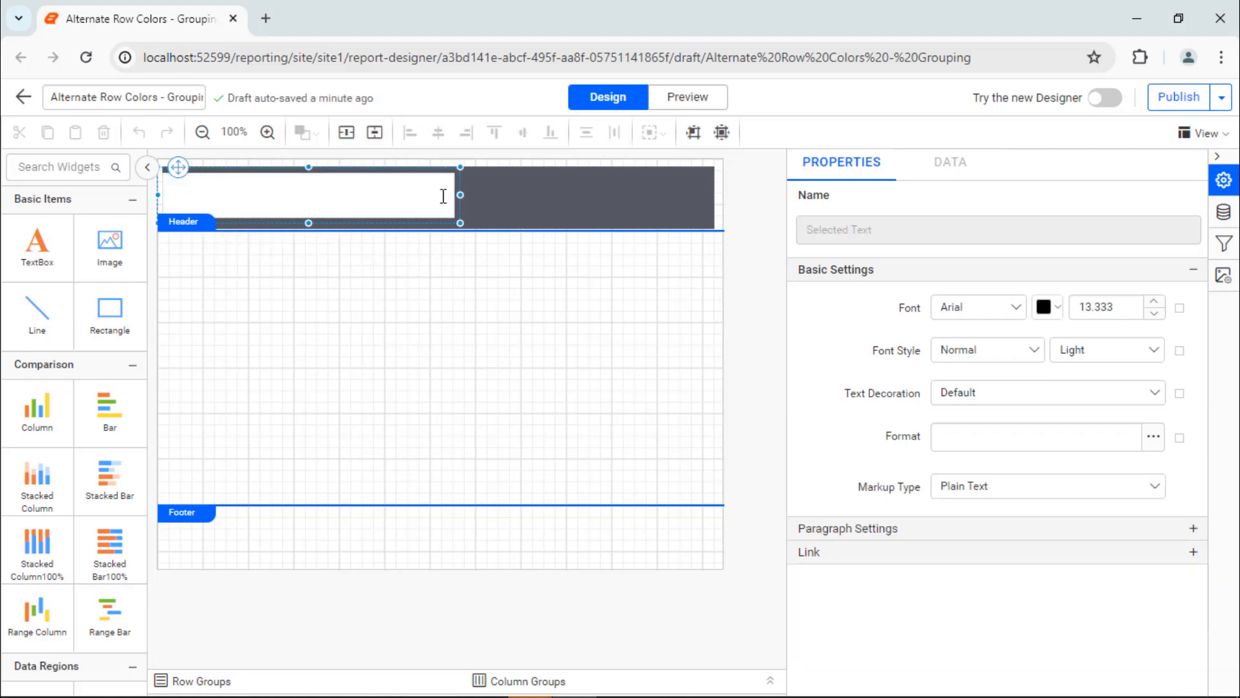
text(Sales by Pr)
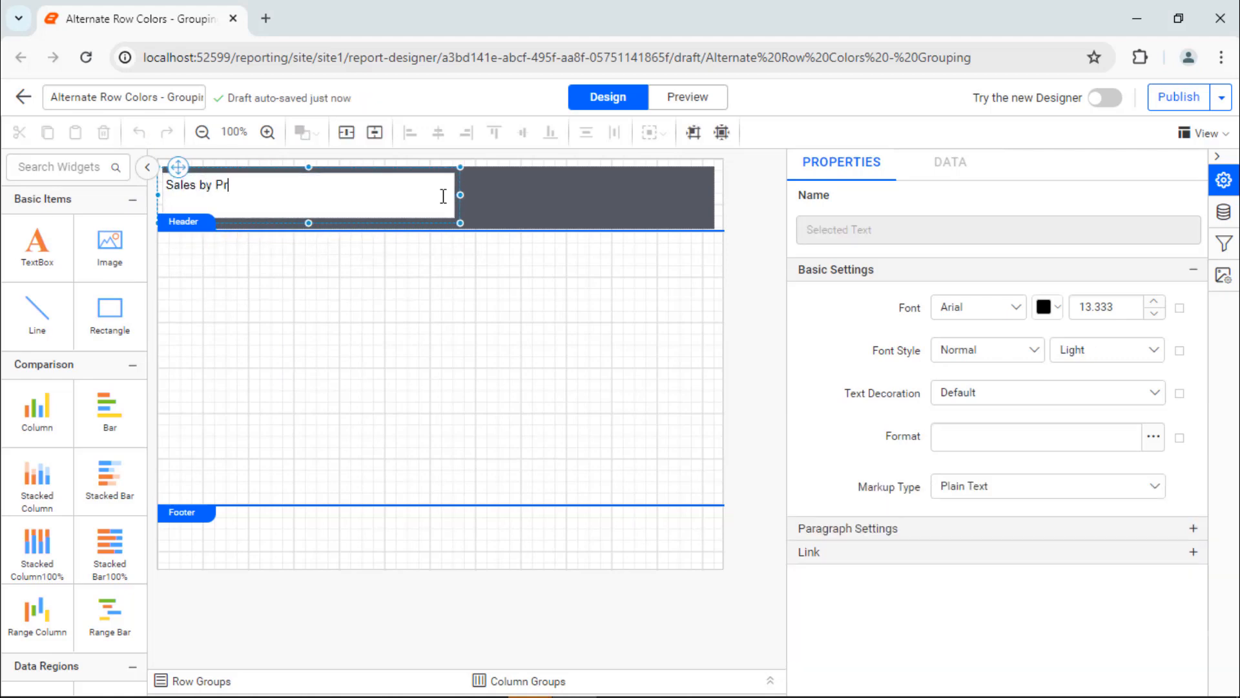
text(oduct)
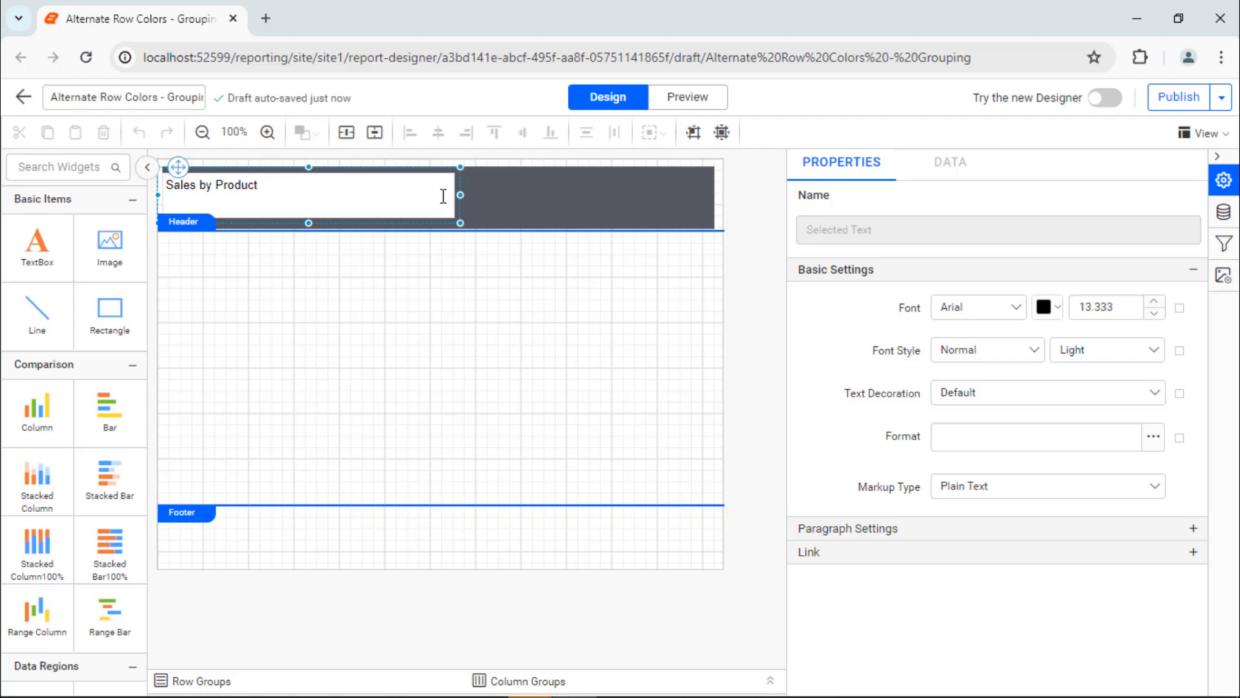
click(309, 196)
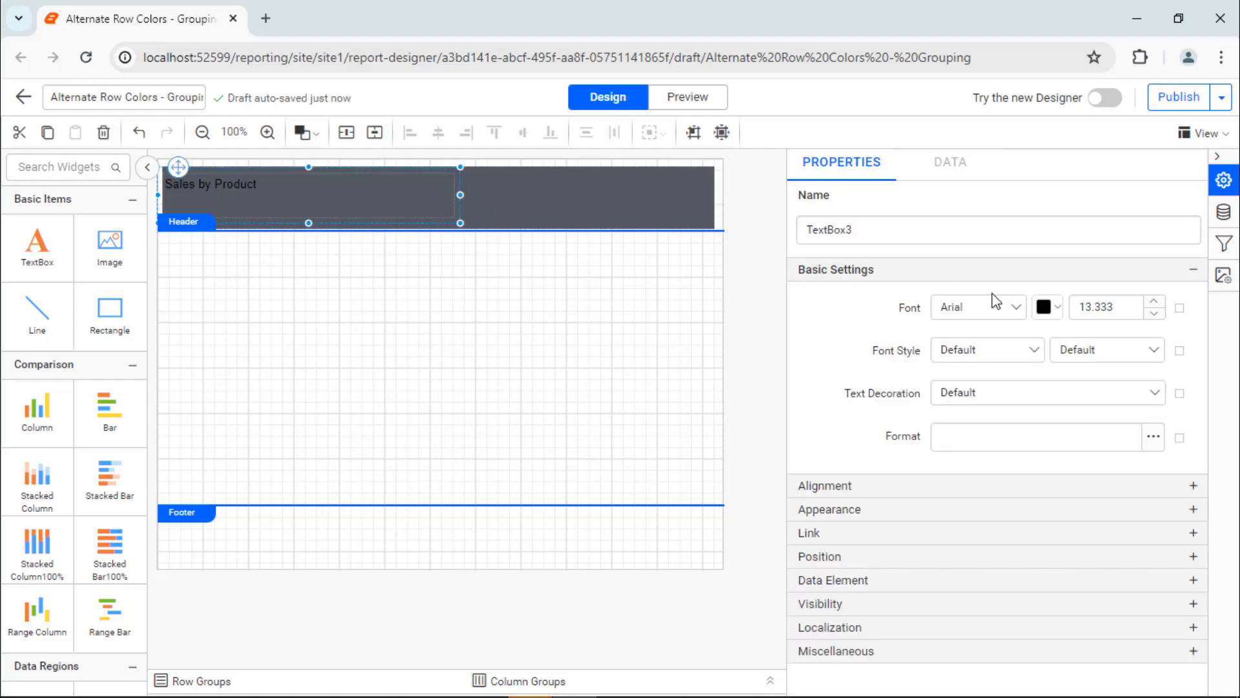
Step: Style the title in bold Segoe UI, vertically centred in its box
click(977, 307)
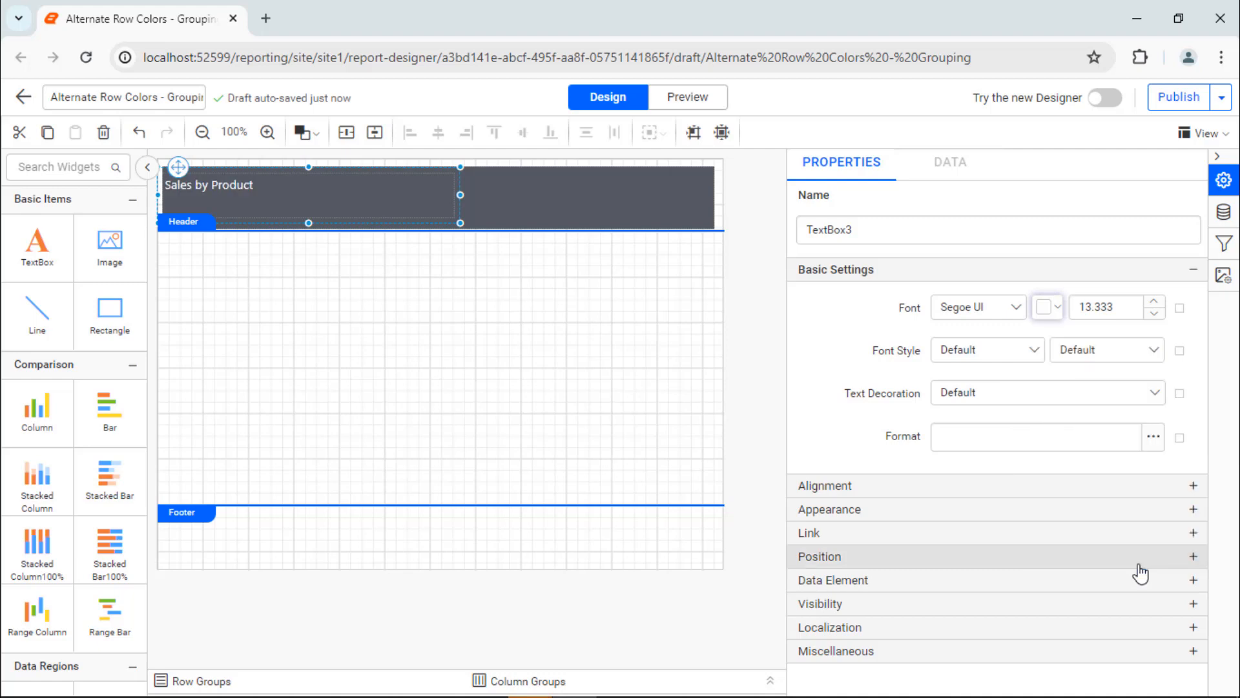
click(1154, 303)
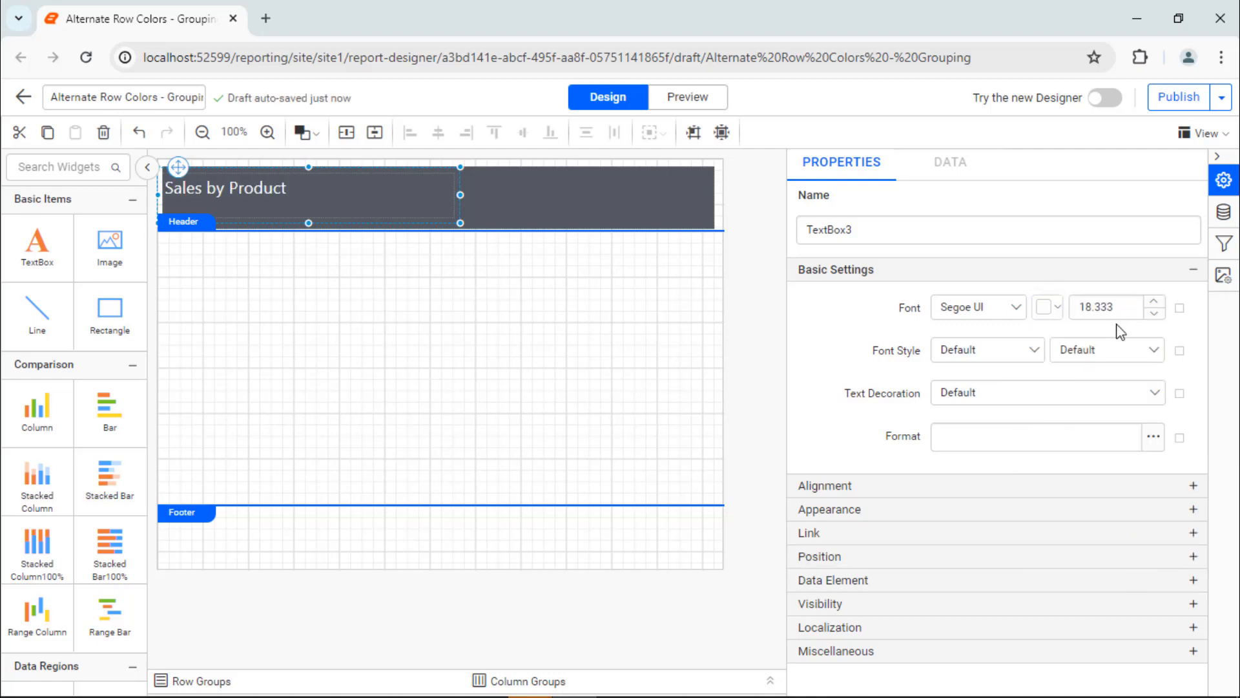
click(1107, 350)
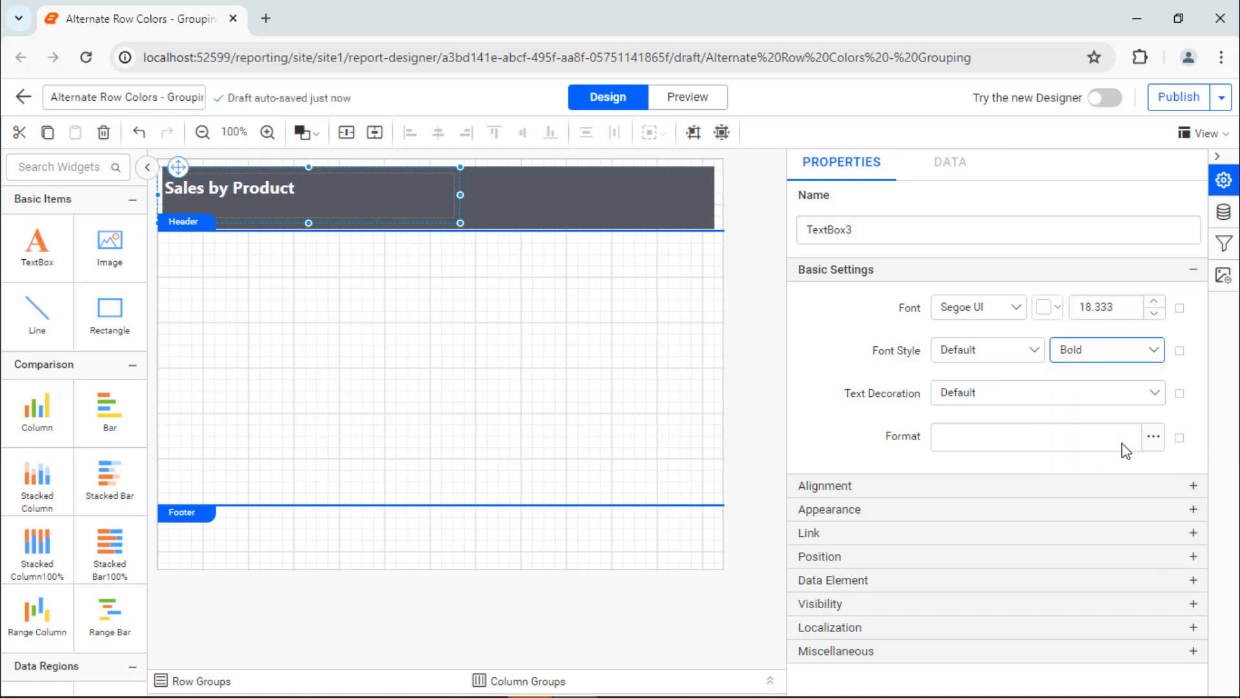
click(830, 485)
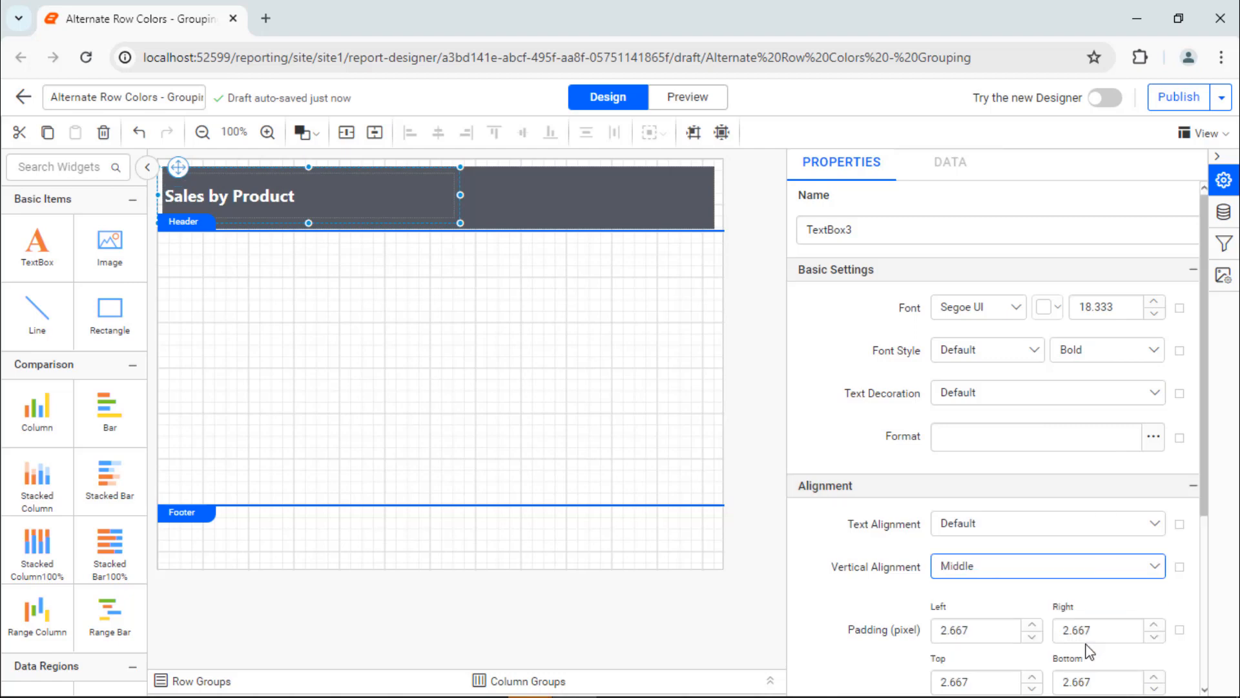
Step: Shorten the title box and header rectangle to fit the title
click(593, 197)
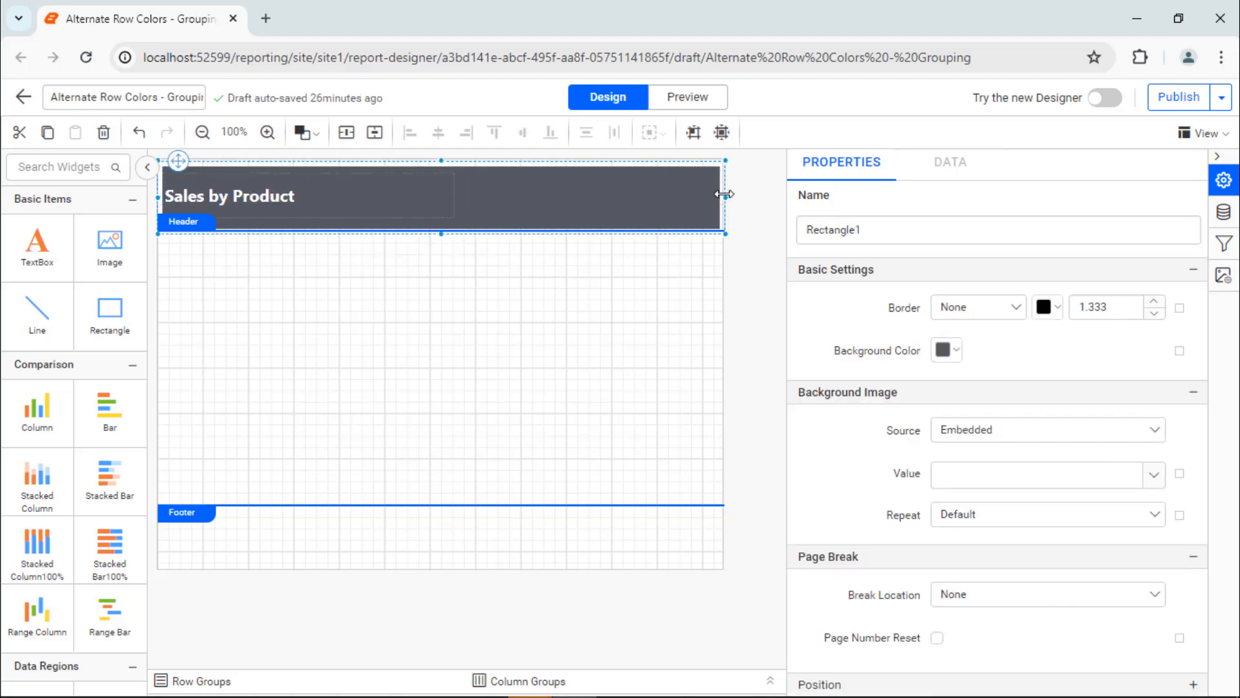
click(229, 195)
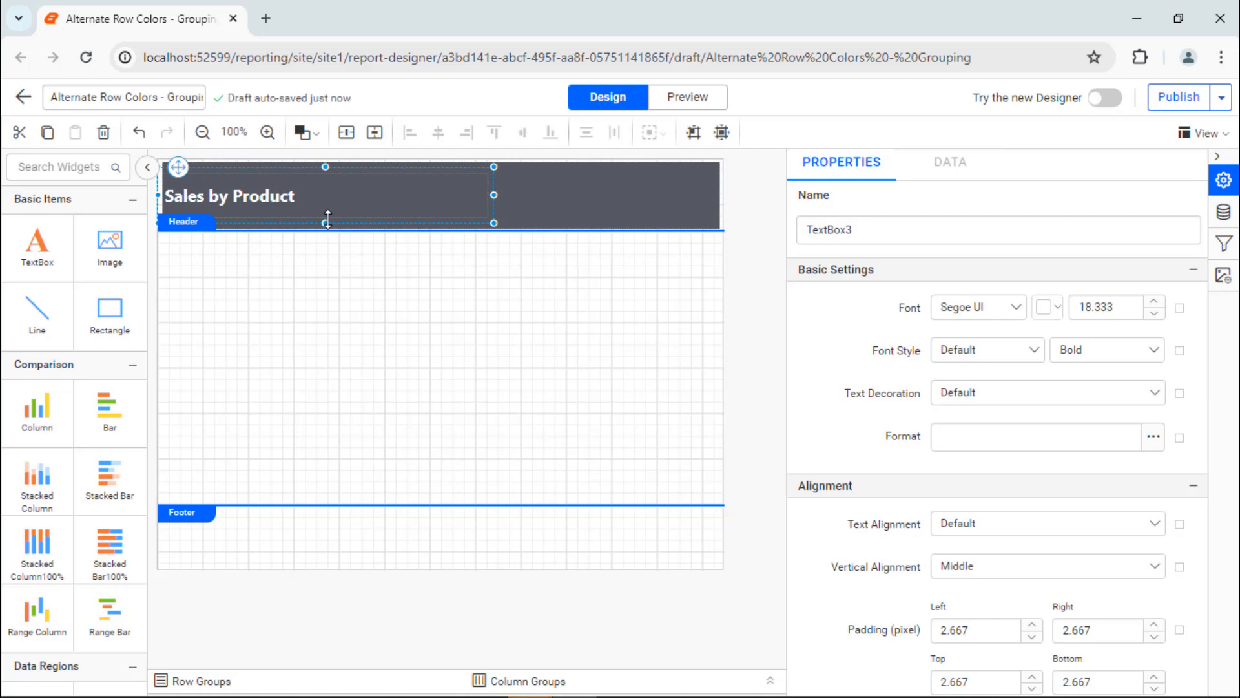
click(554, 194)
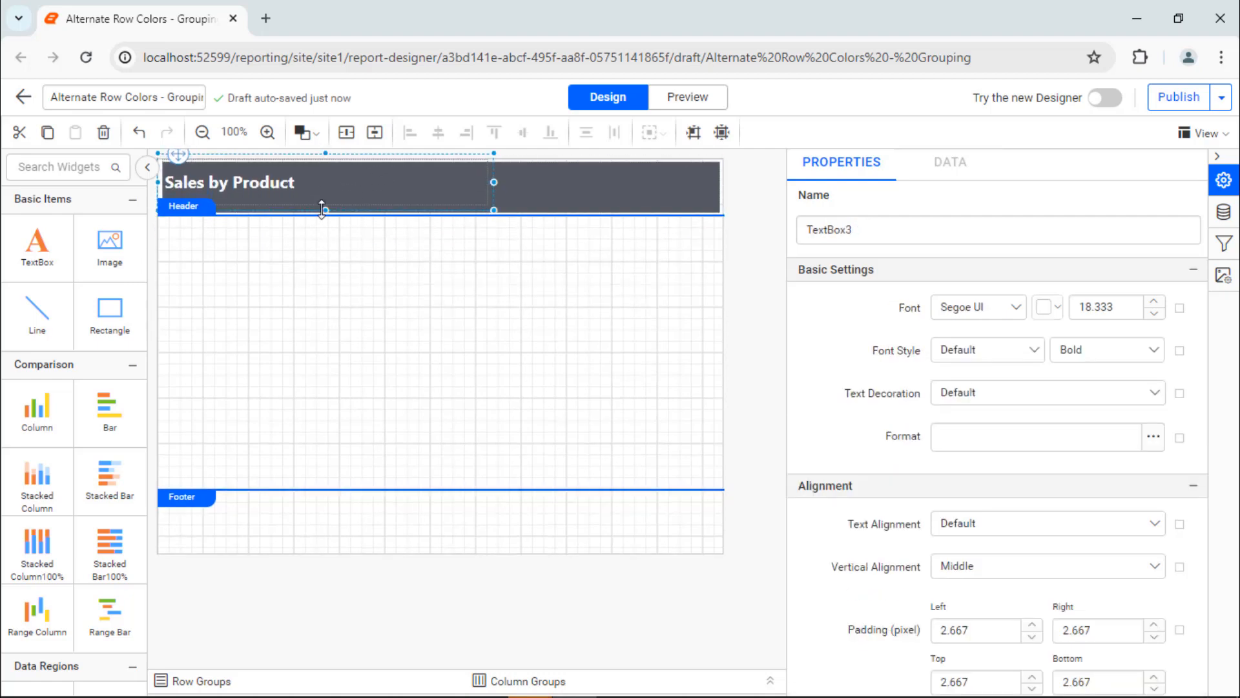
click(593, 186)
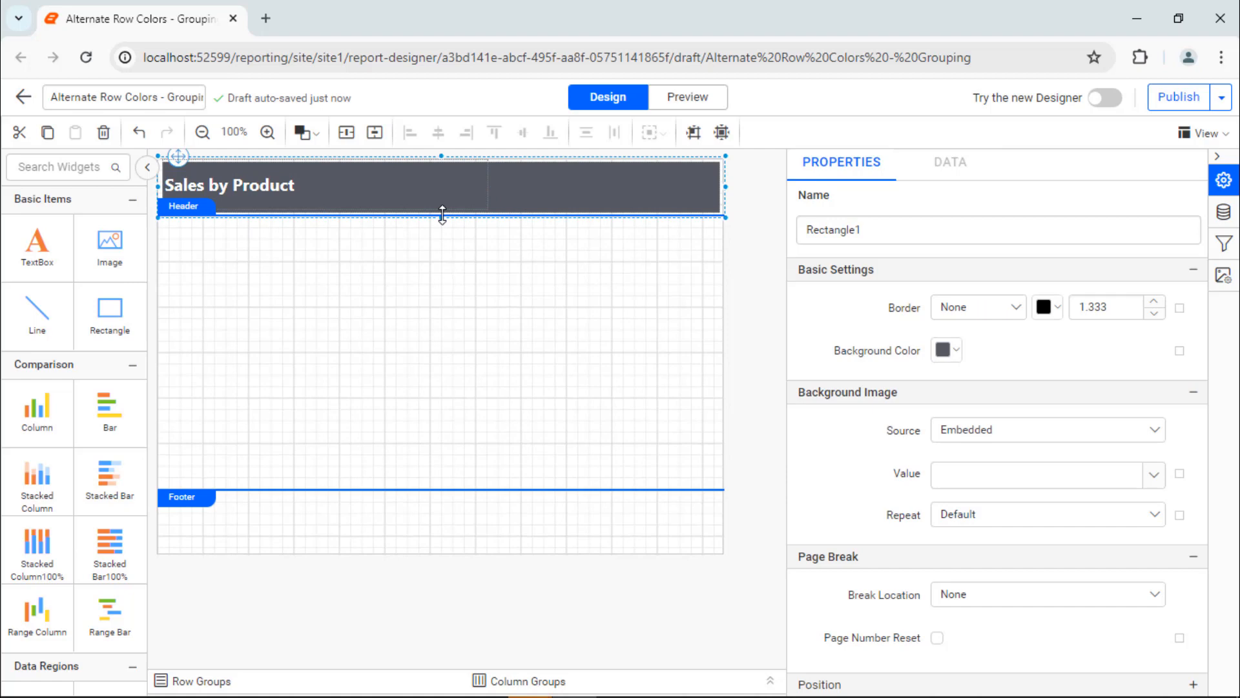
click(265, 364)
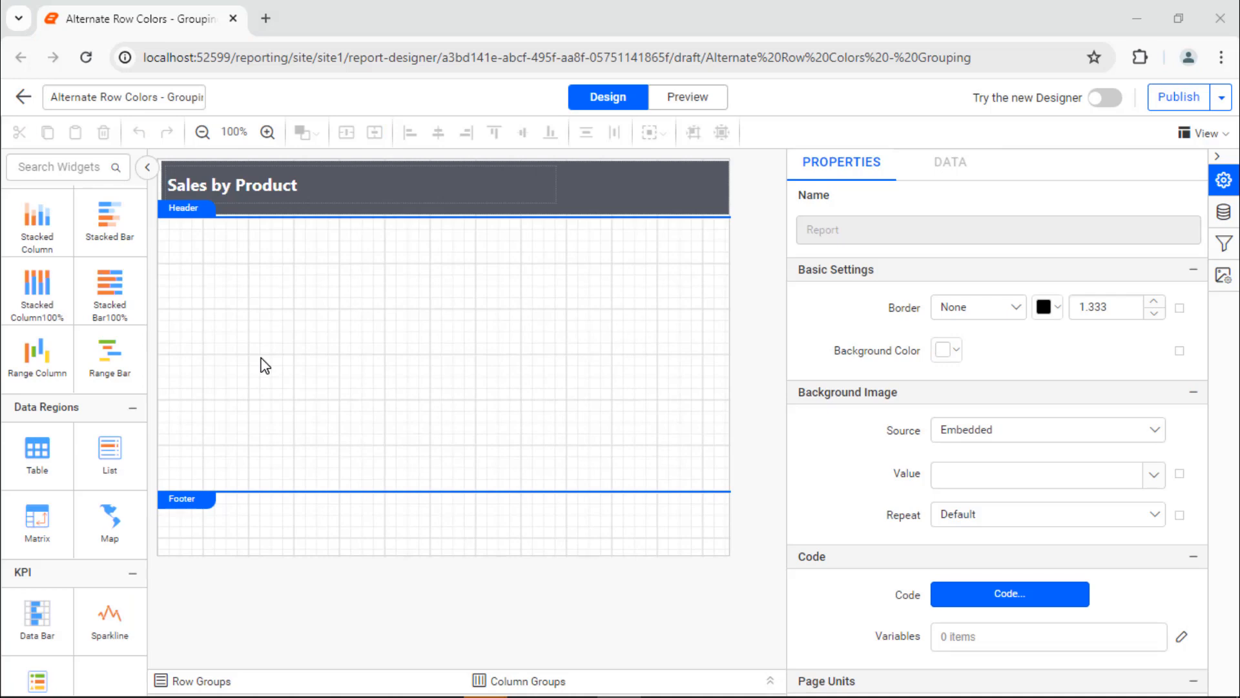
mouse_move(153, 420)
text(Sa)
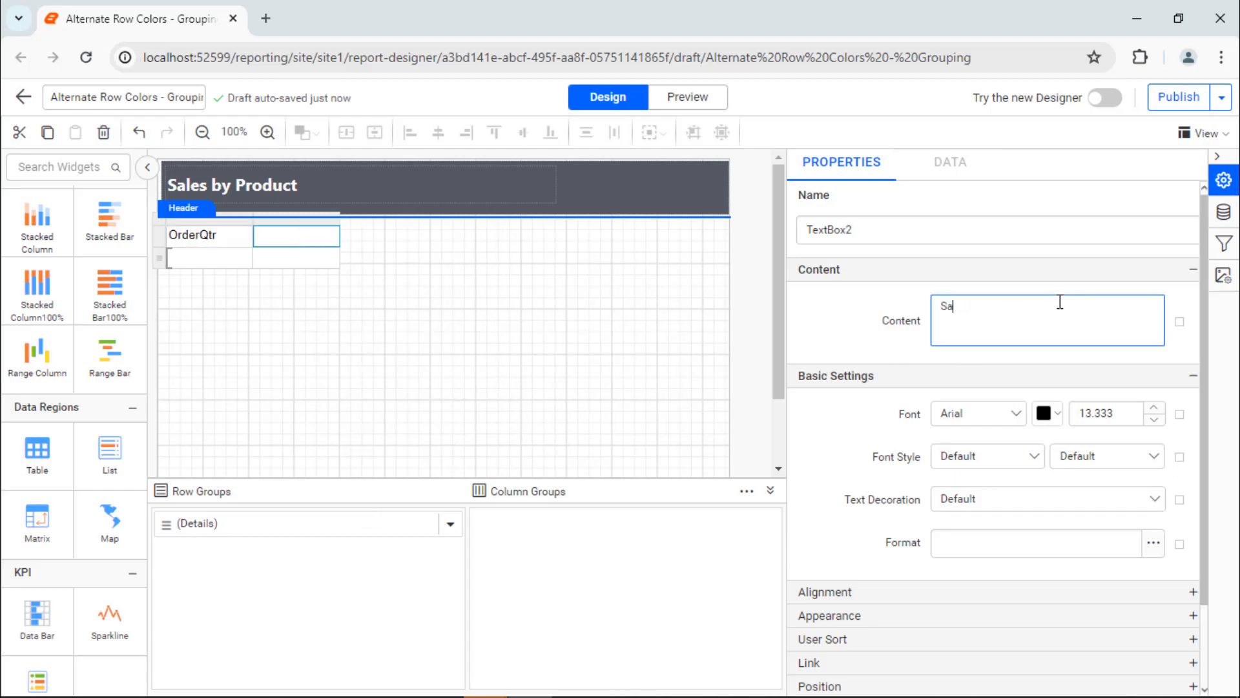
Step: Bind the table's second detail cell to the Sales field
click(243, 256)
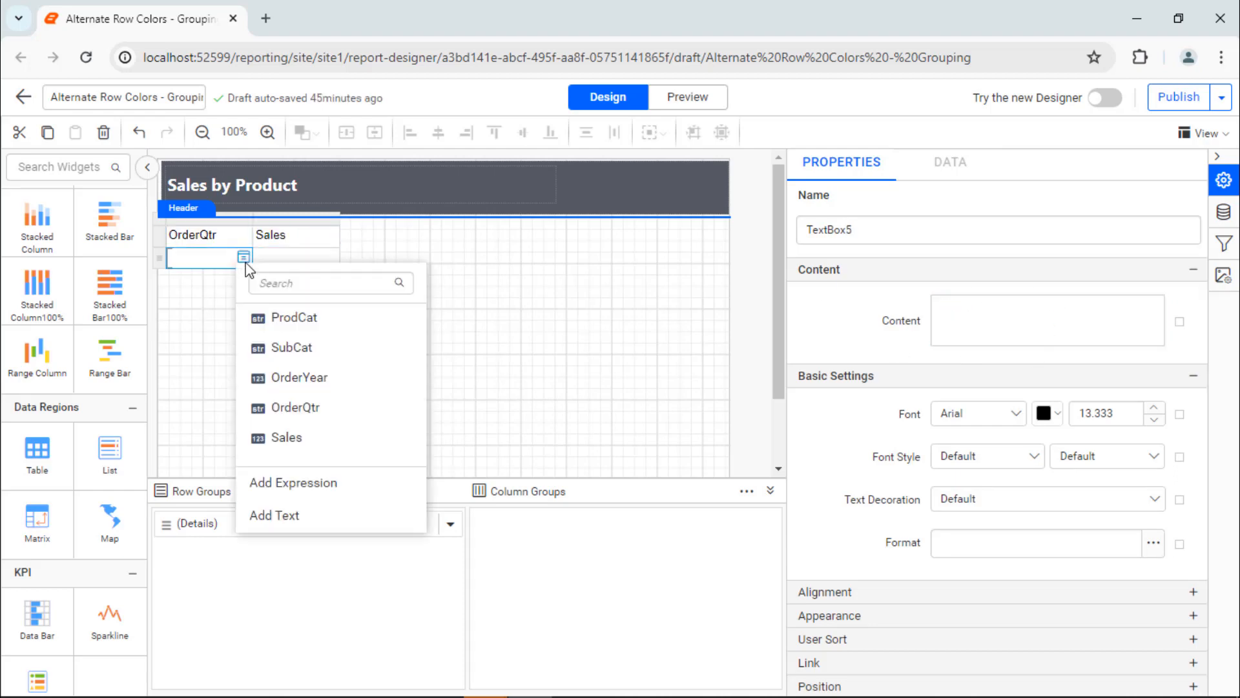
click(284, 438)
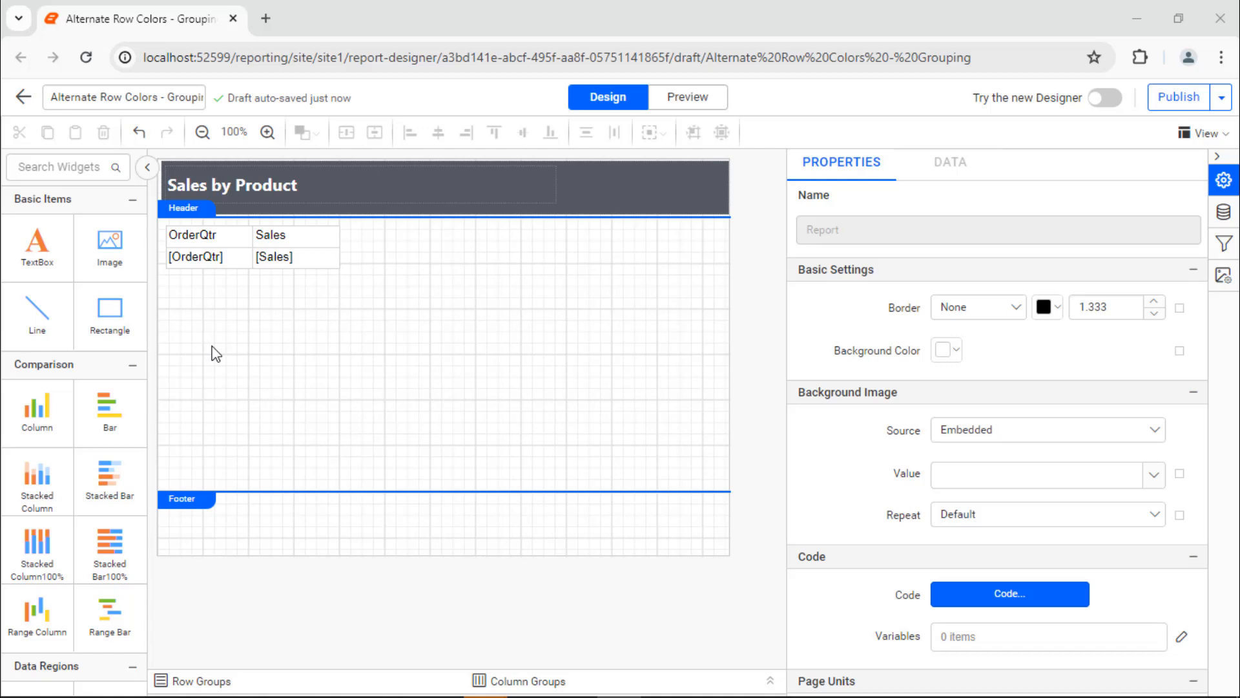
Step: Add a parent row group on ProdCat above the details
click(196, 256)
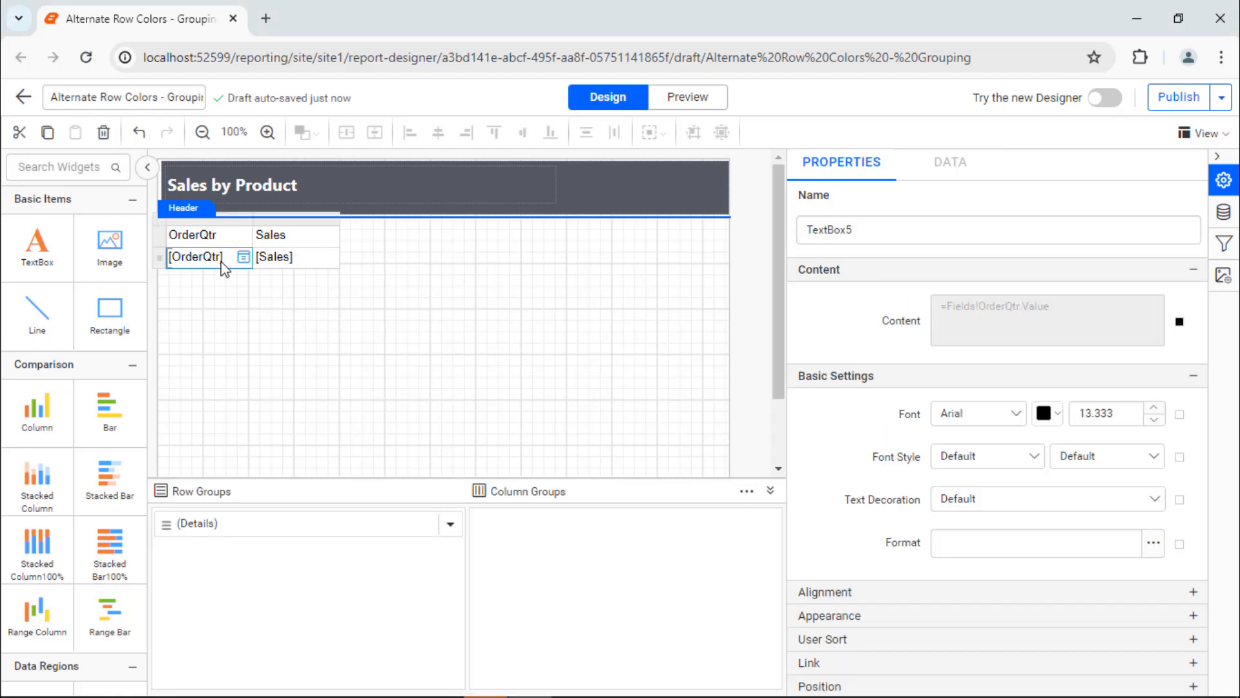
click(451, 523)
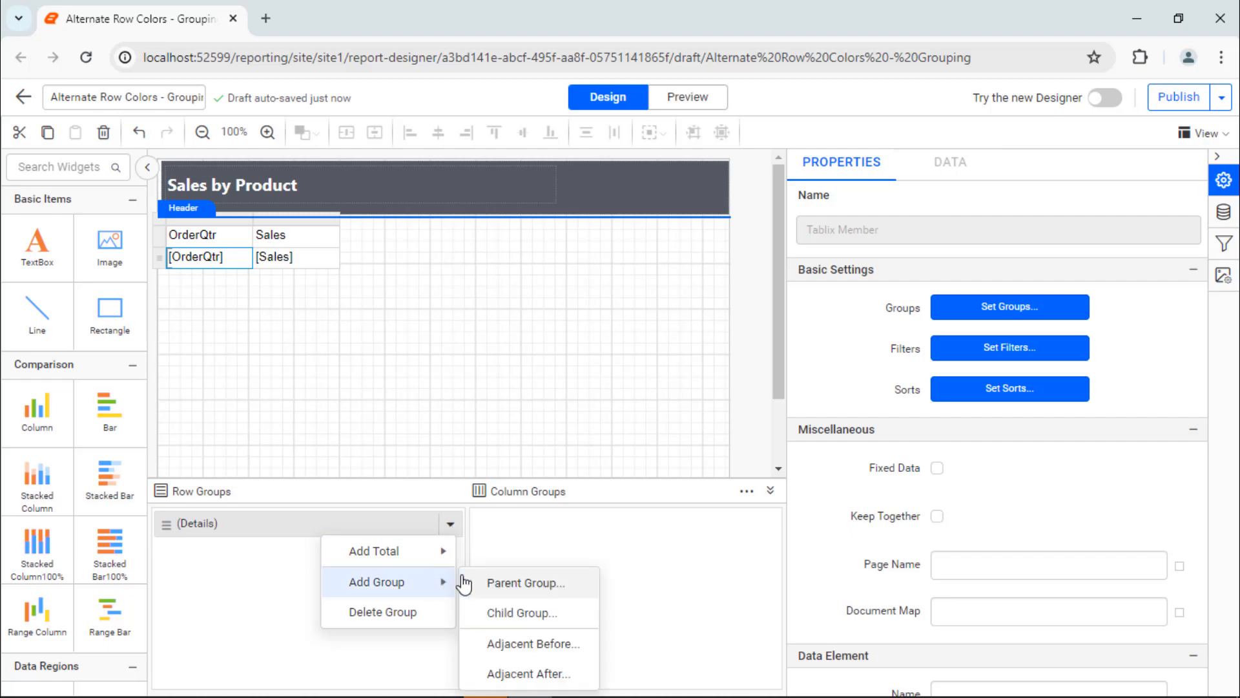
click(526, 583)
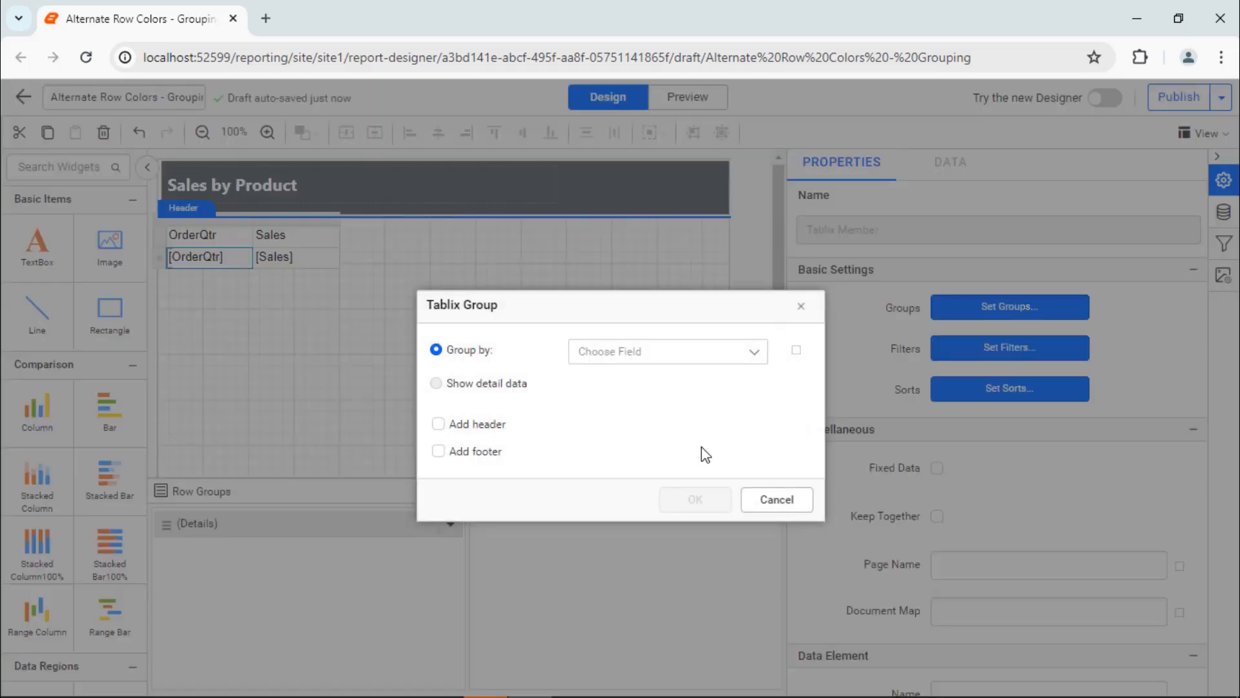
click(667, 350)
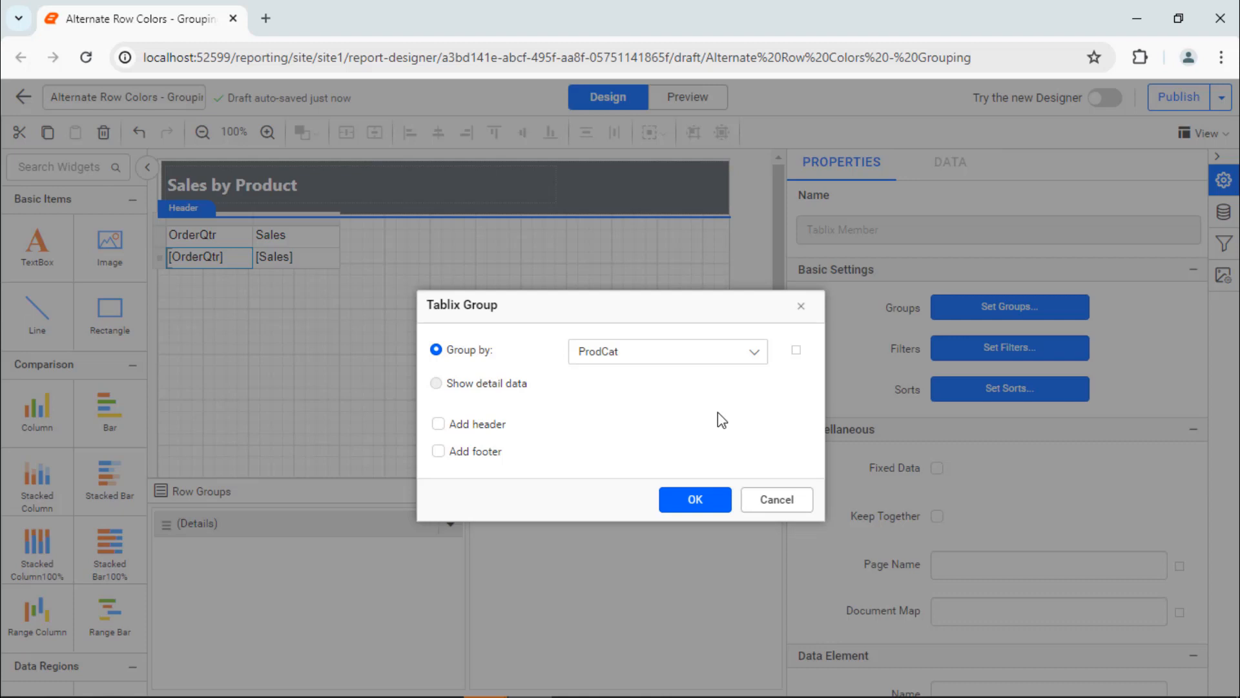
click(694, 499)
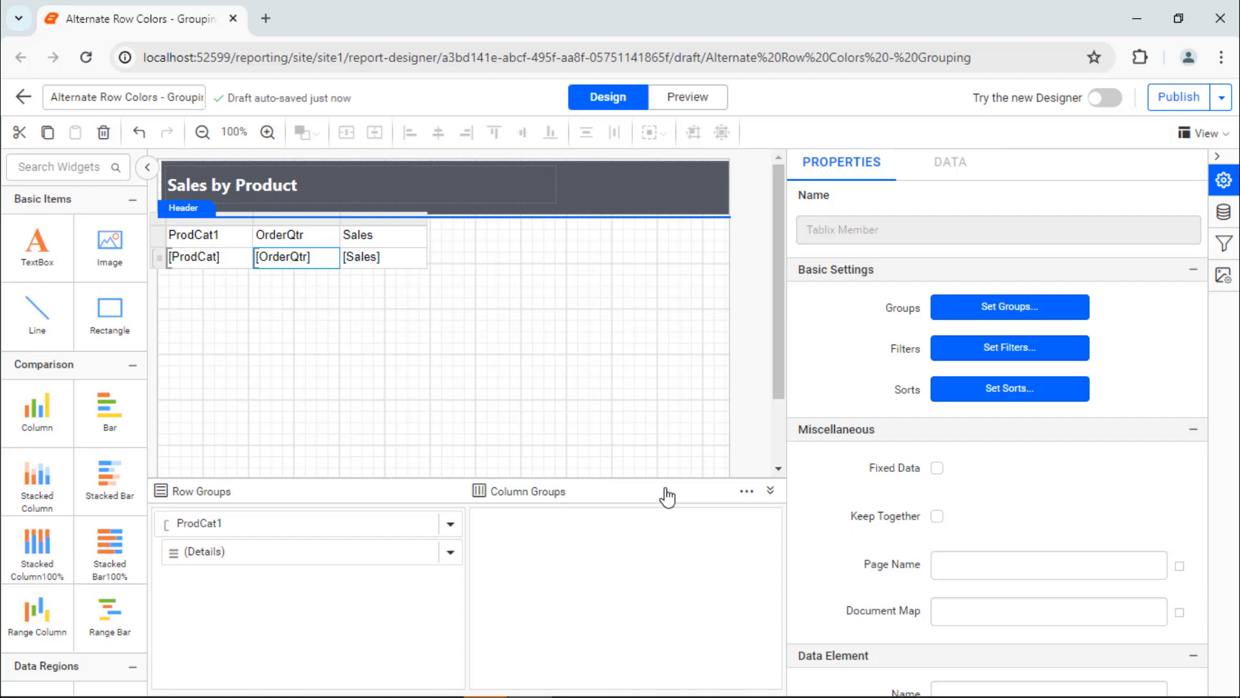
Step: Add a second parent row group on SubCat
click(194, 256)
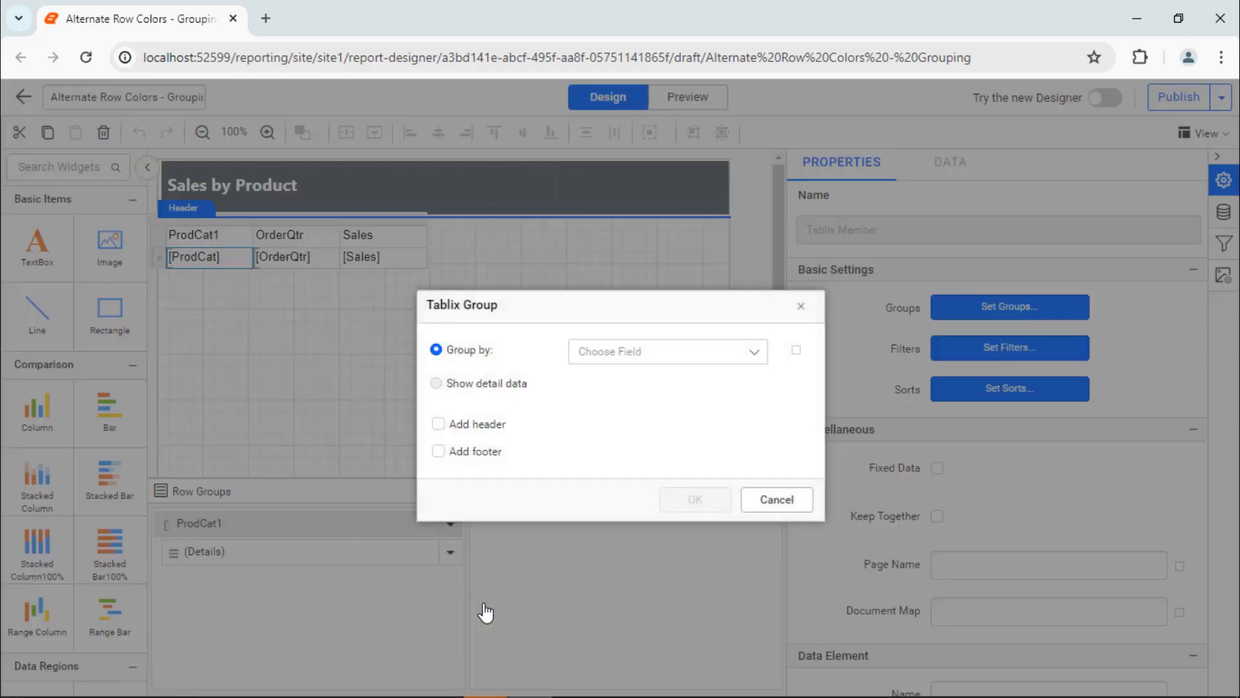
click(694, 498)
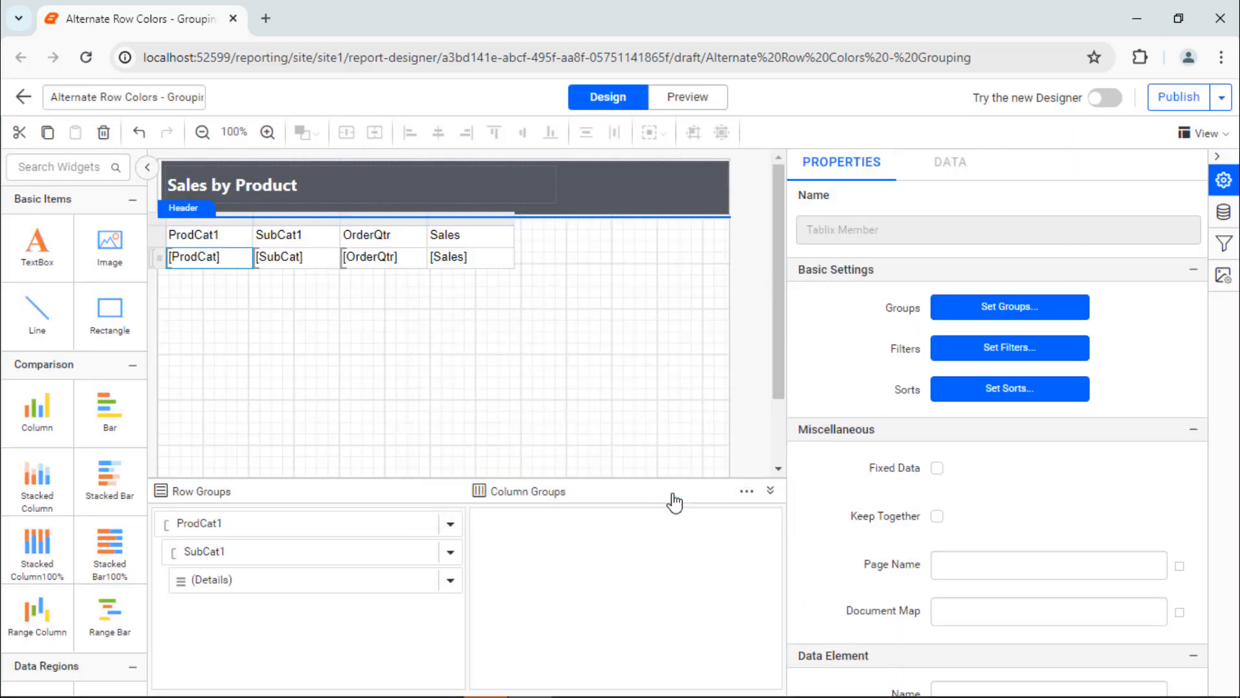
Step: Add total rows summing Sales for the groups
right_click(448, 257)
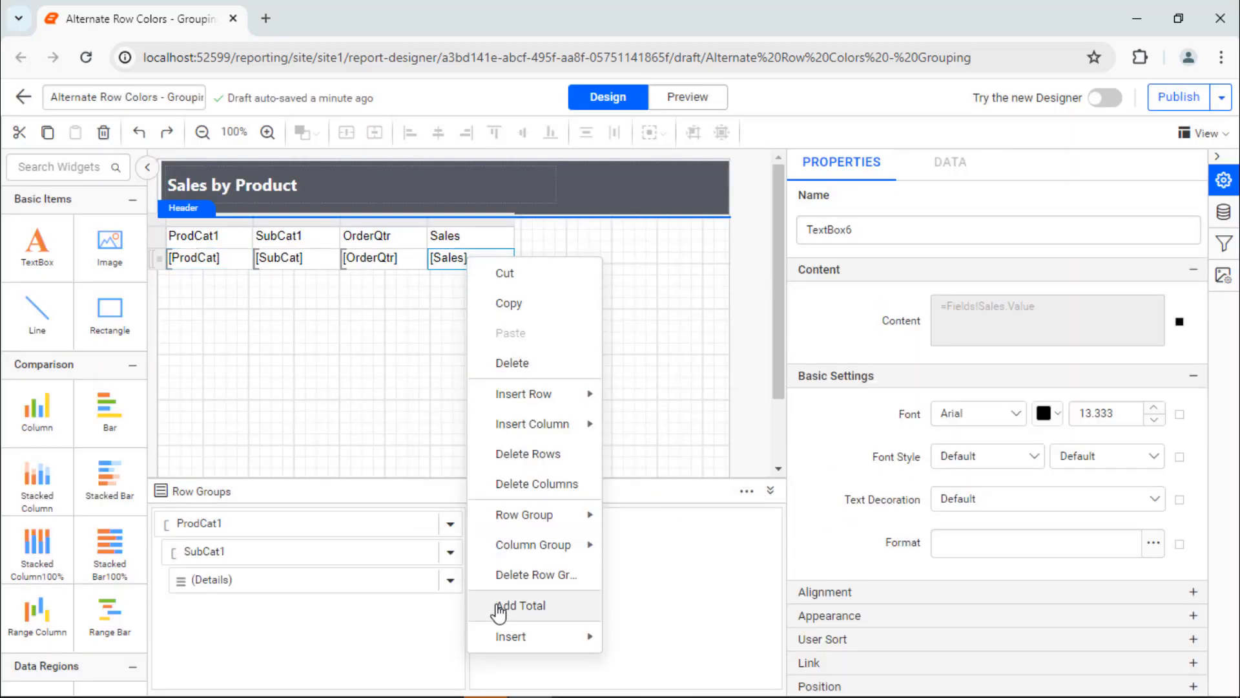
click(519, 605)
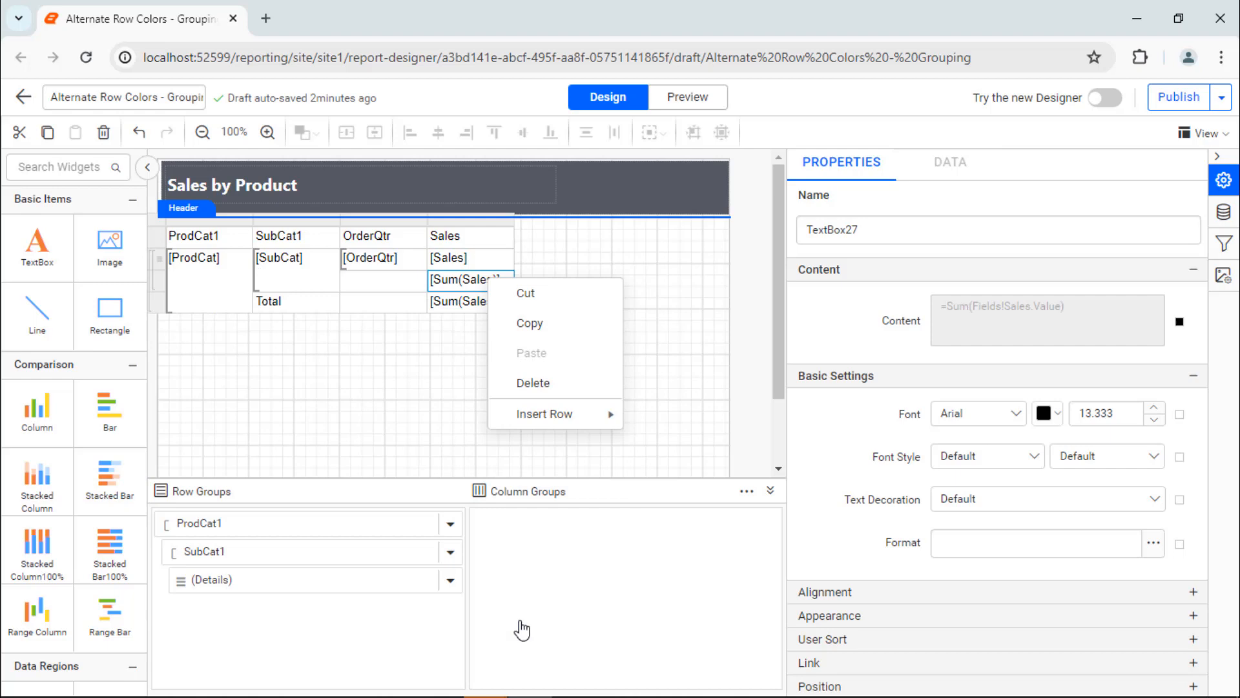
click(544, 414)
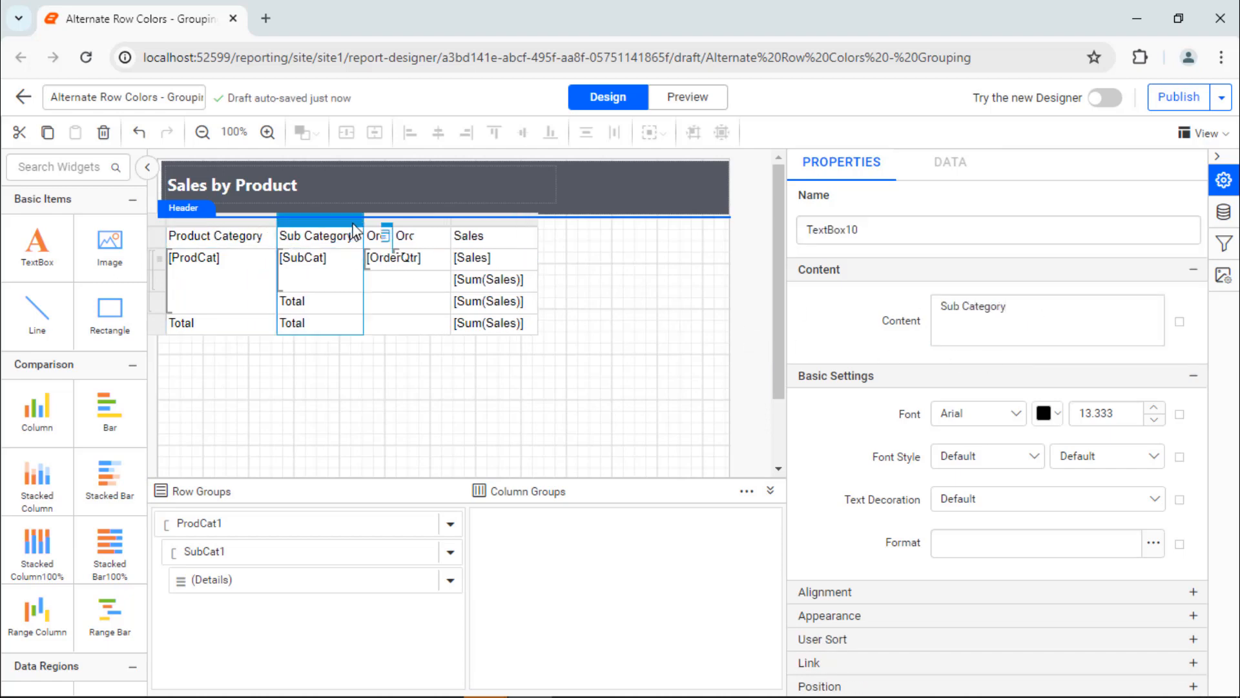
Step: Label the bottom total row 'Grand Total'
click(225, 323)
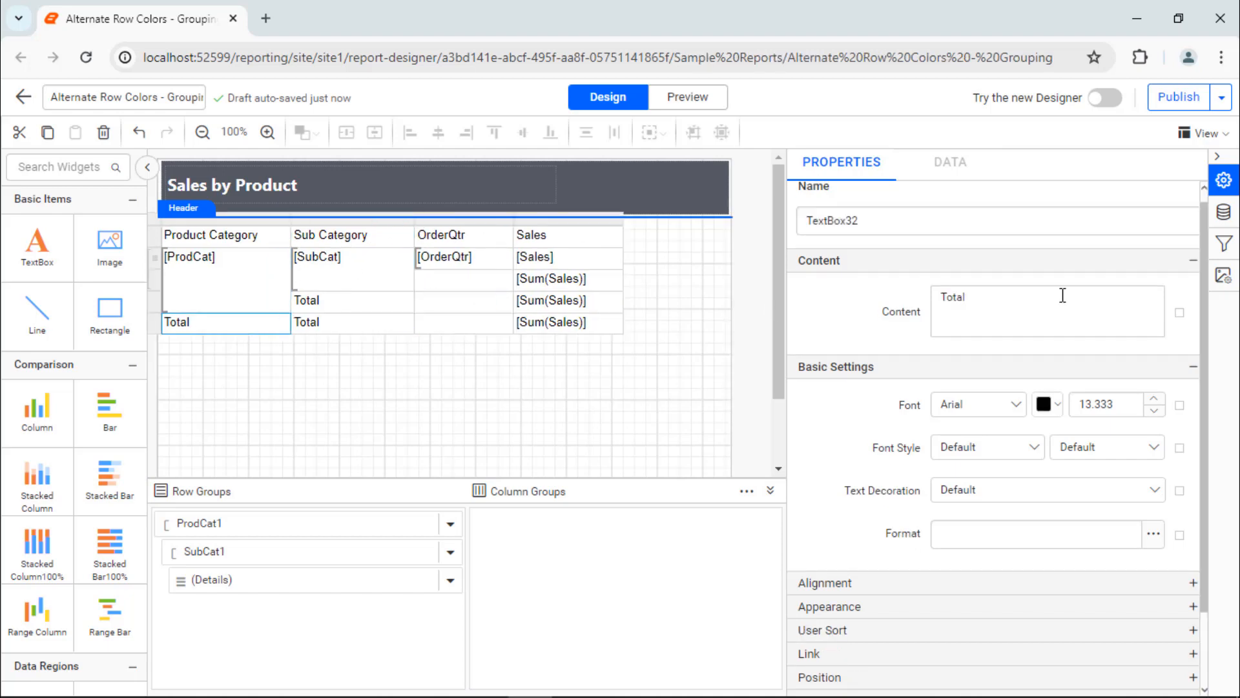
text(Grand Total)
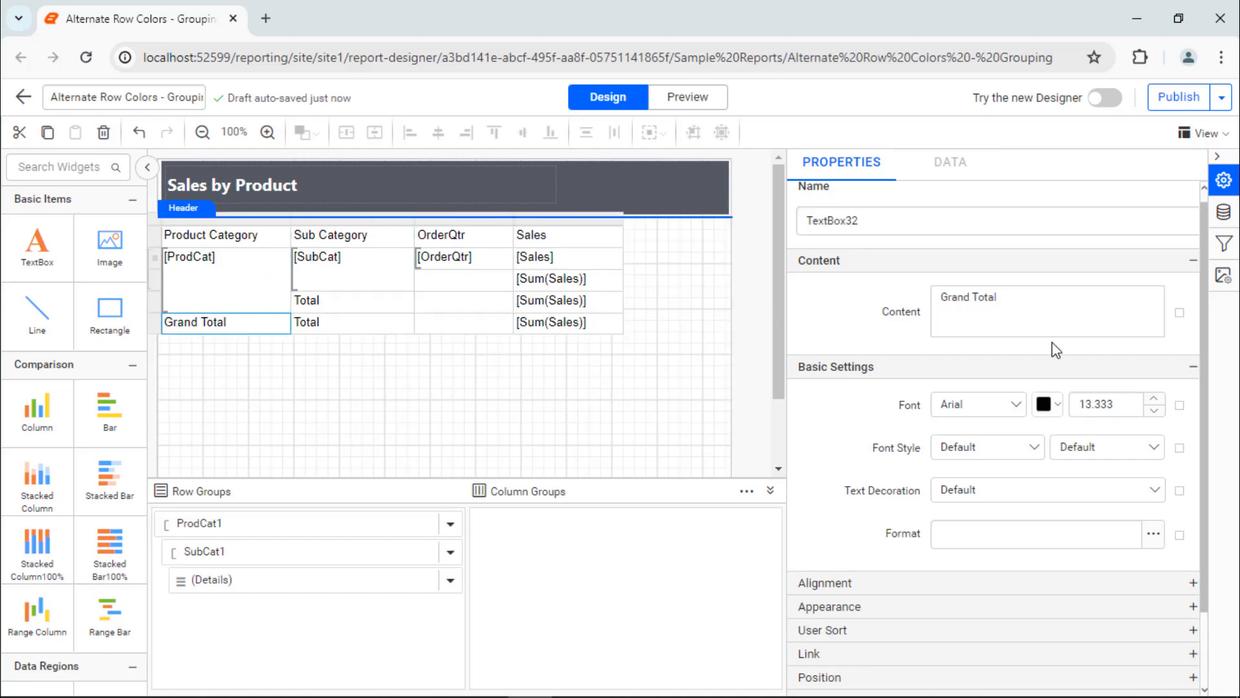
click(462, 279)
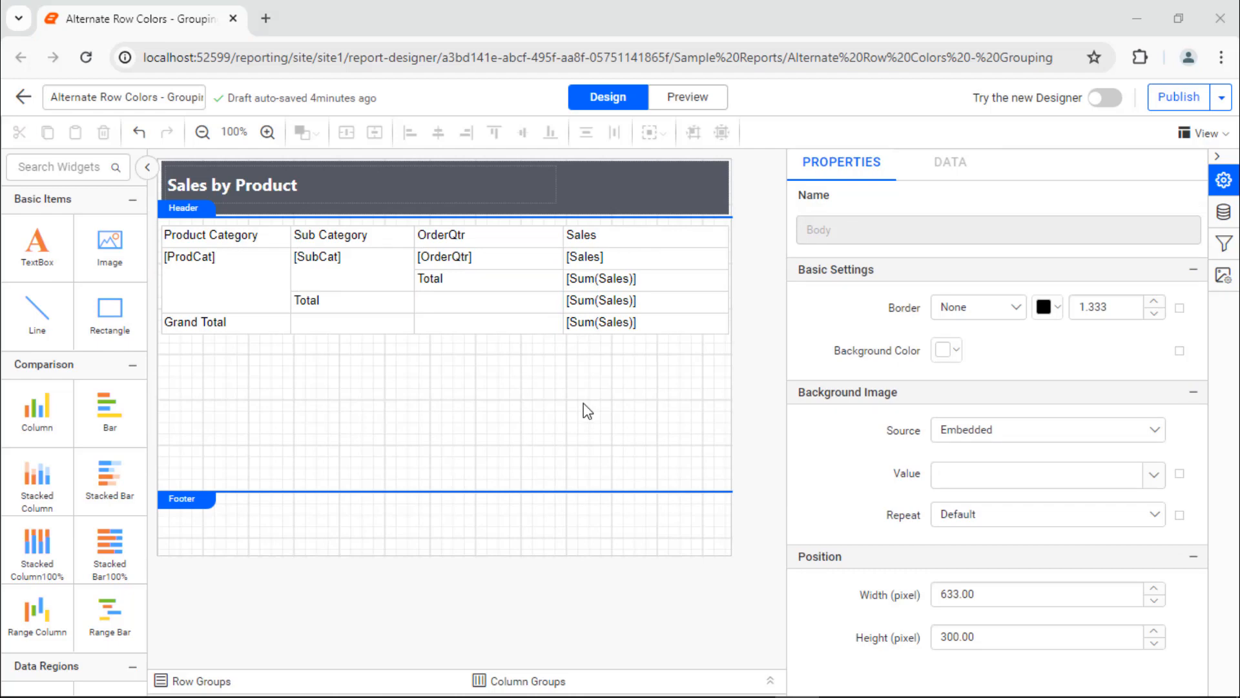
Step: Select the Sales column cells, then the table's header row
click(604, 301)
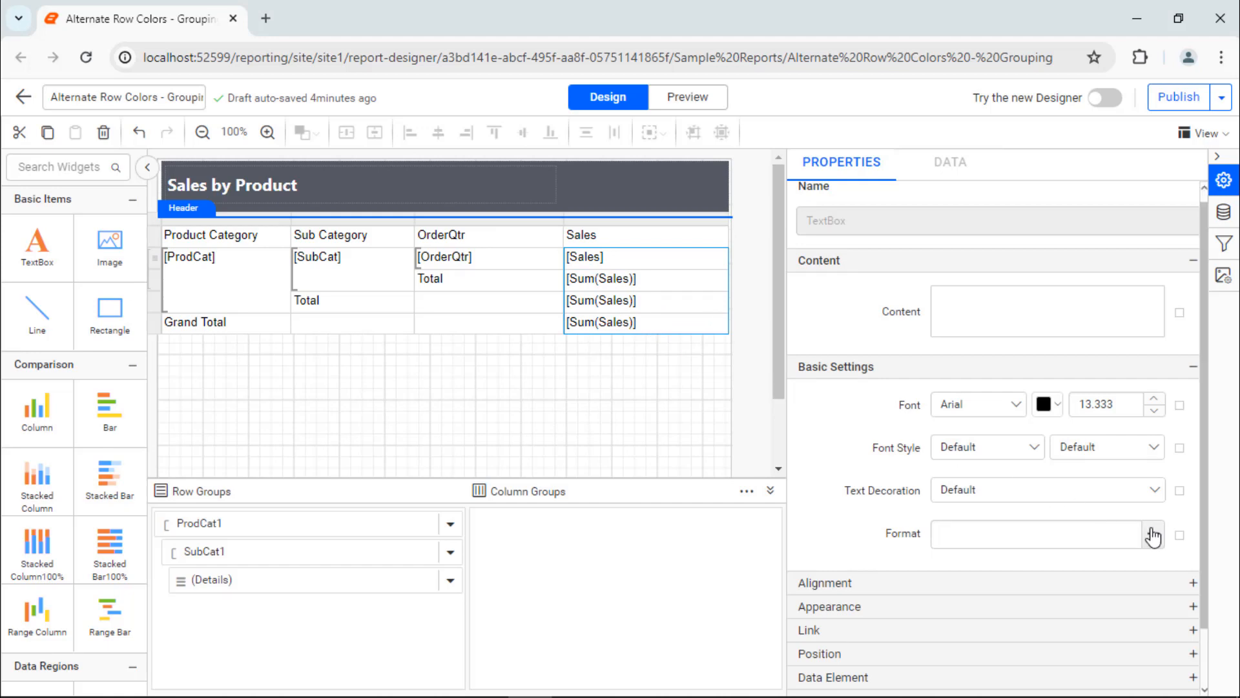
click(1153, 533)
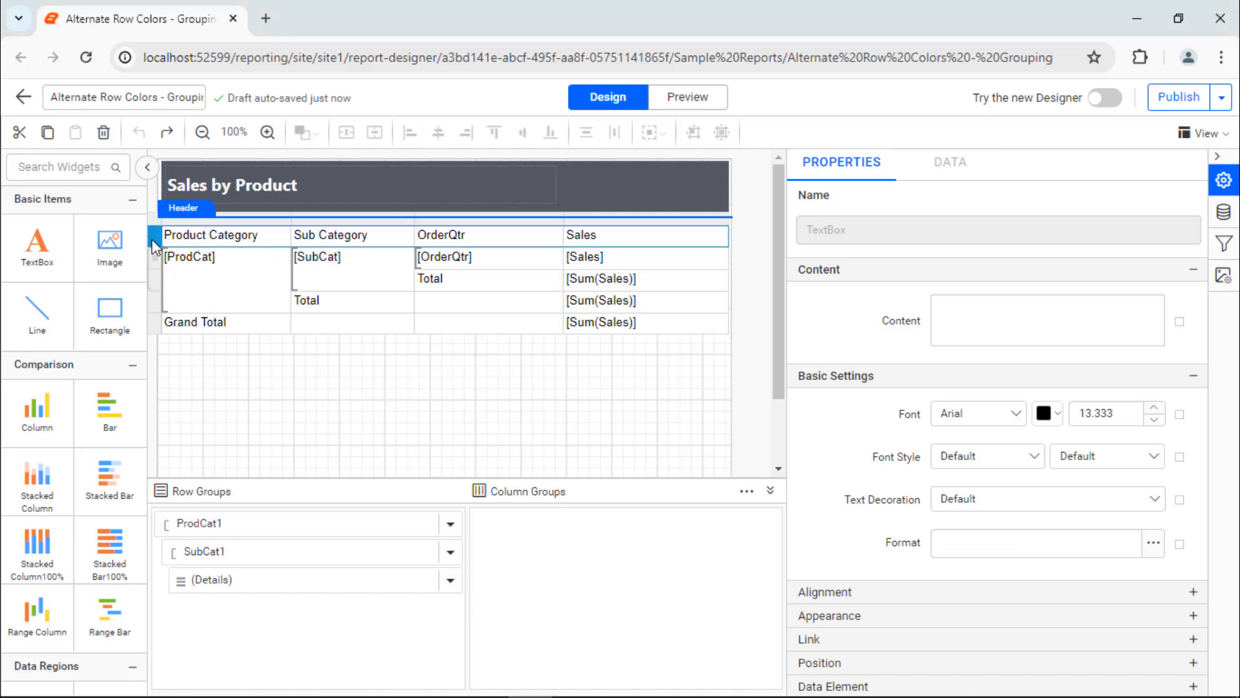
Step: Give the header row bold Segoe UI text, vertically centred
click(978, 414)
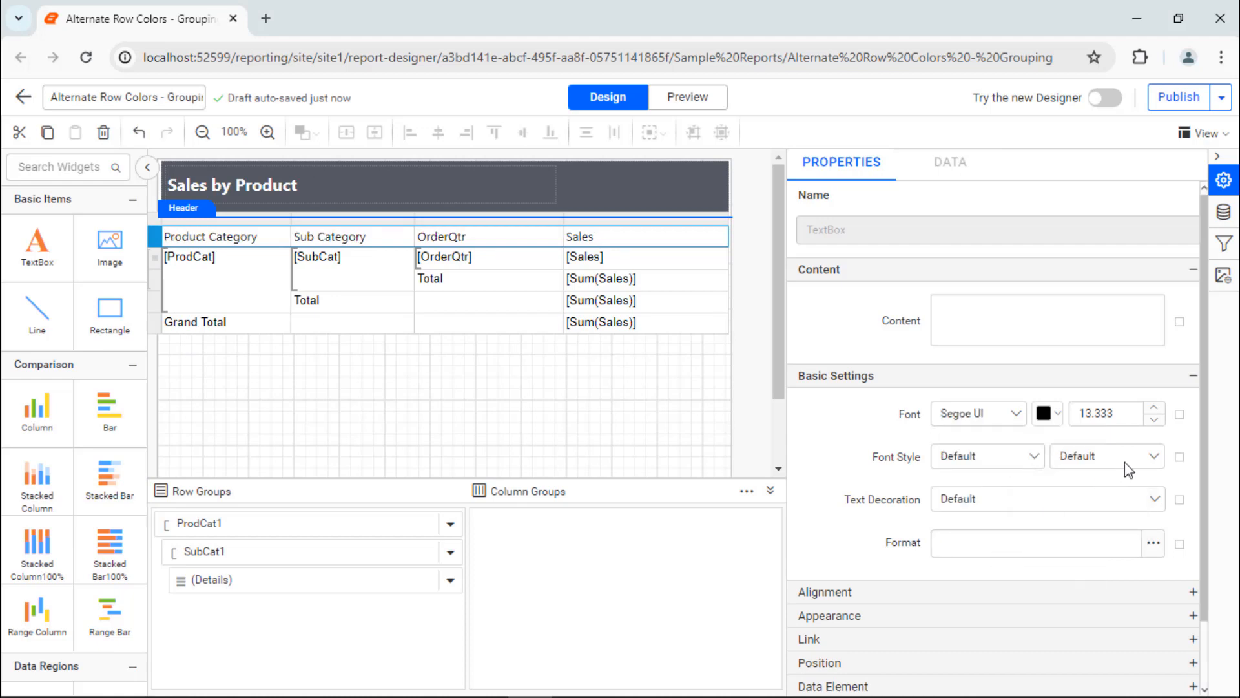
click(1106, 456)
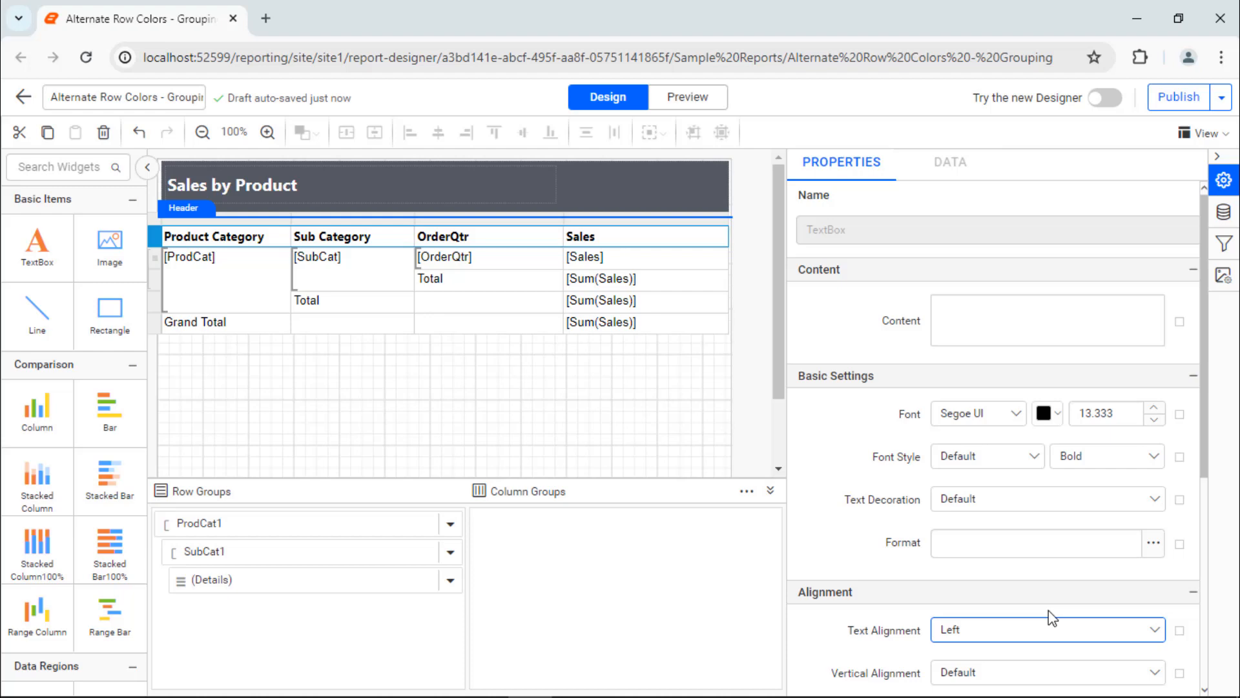
click(1045, 672)
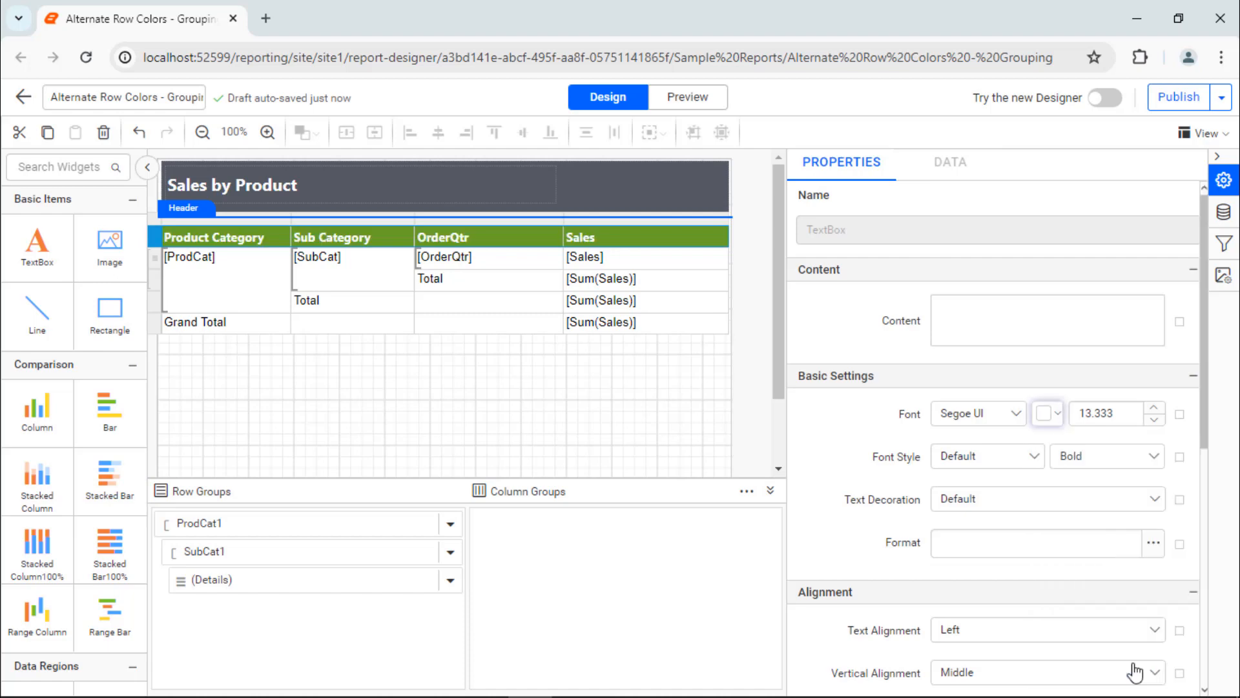
Step: Apply Segoe UI to the data cells, right-align the Sales column and vertically centre the category cells
click(977, 414)
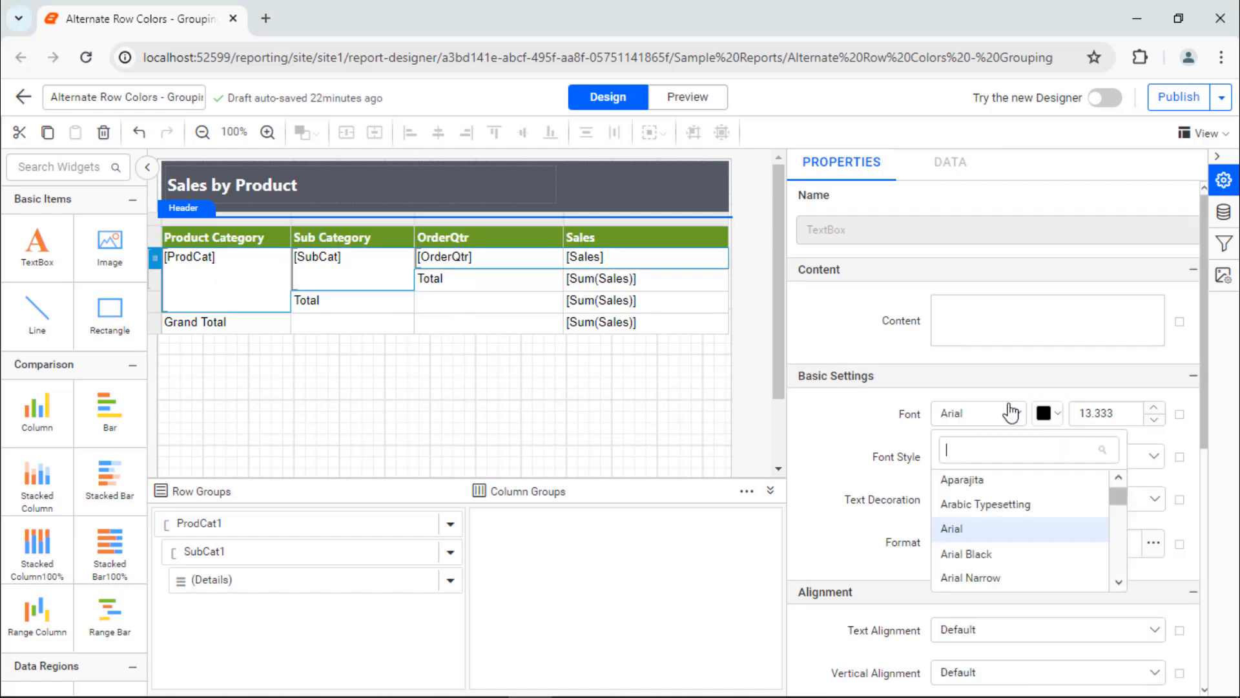
click(1044, 629)
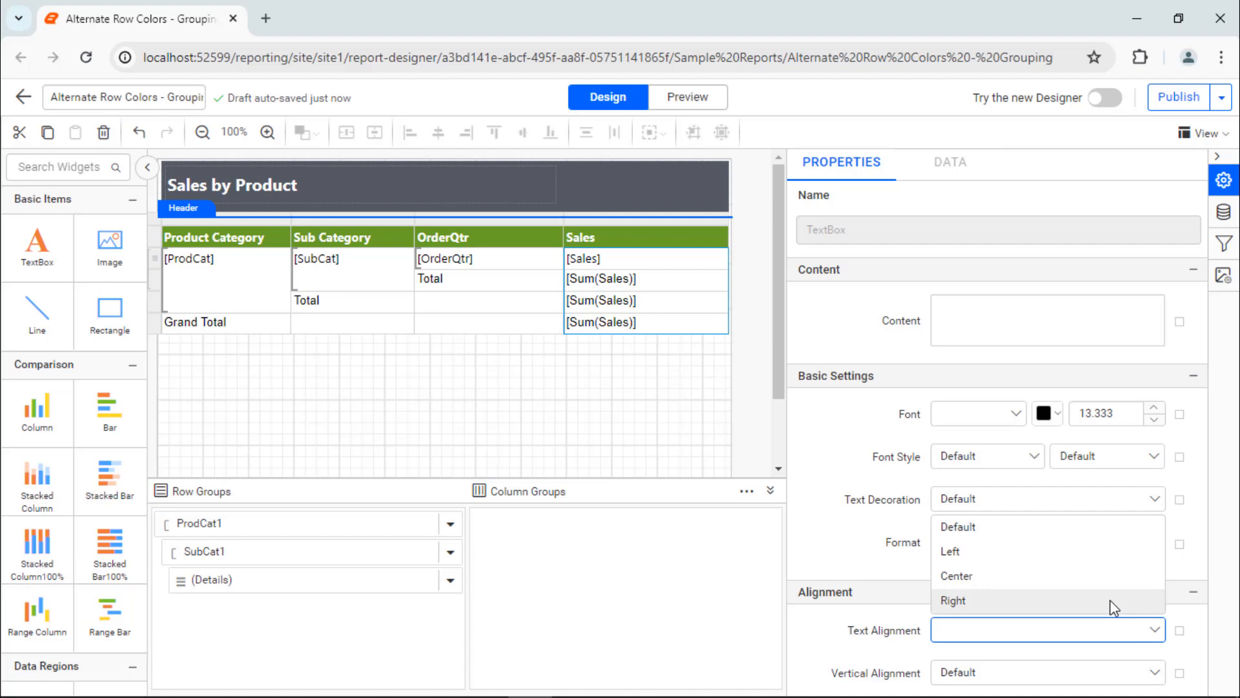
click(953, 601)
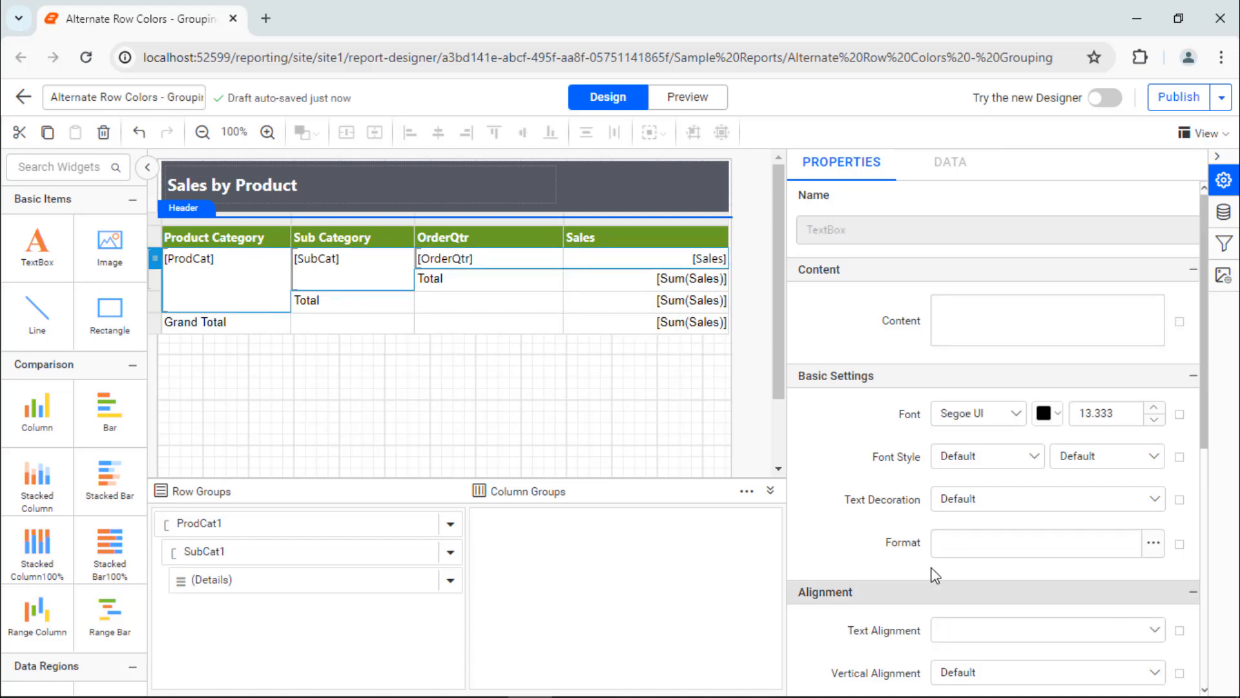
click(315, 318)
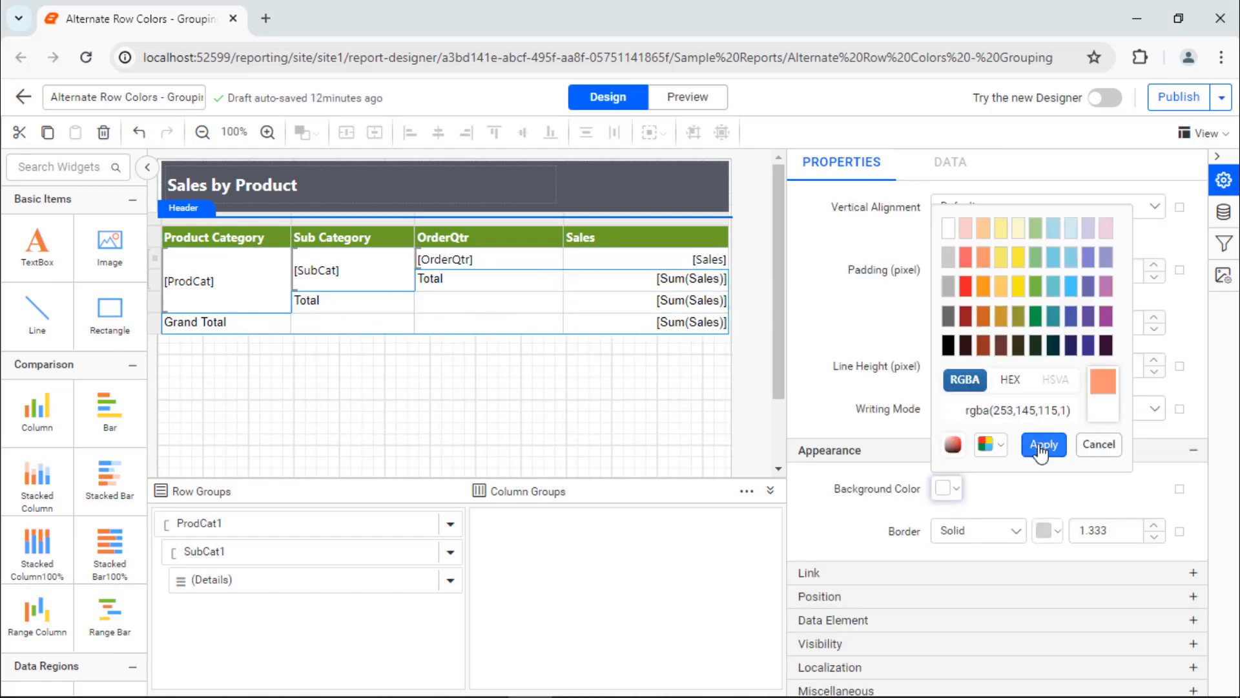
Step: Fill the Total and Grand Total rows with salmon rgba(253,145,115,1)
click(1042, 443)
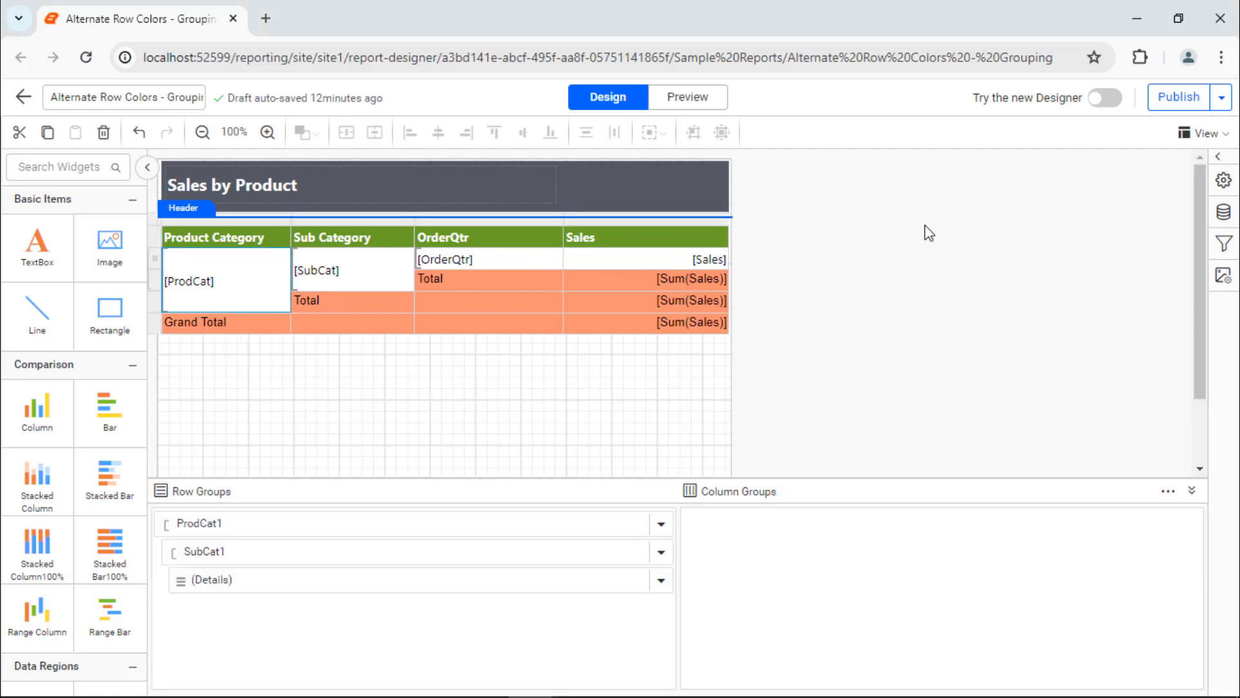
Step: Give [ProdCat] a RunningValue CountDistinct MOD 2 background alternating light green and white per category
click(1224, 181)
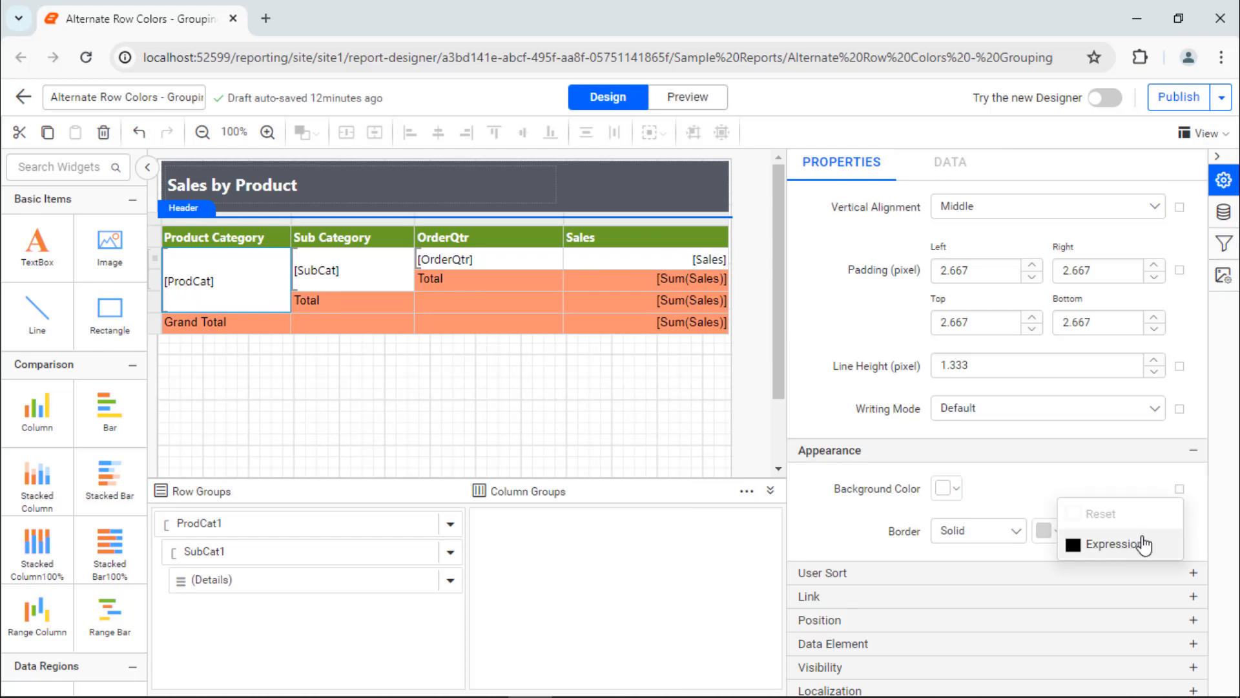
click(1106, 544)
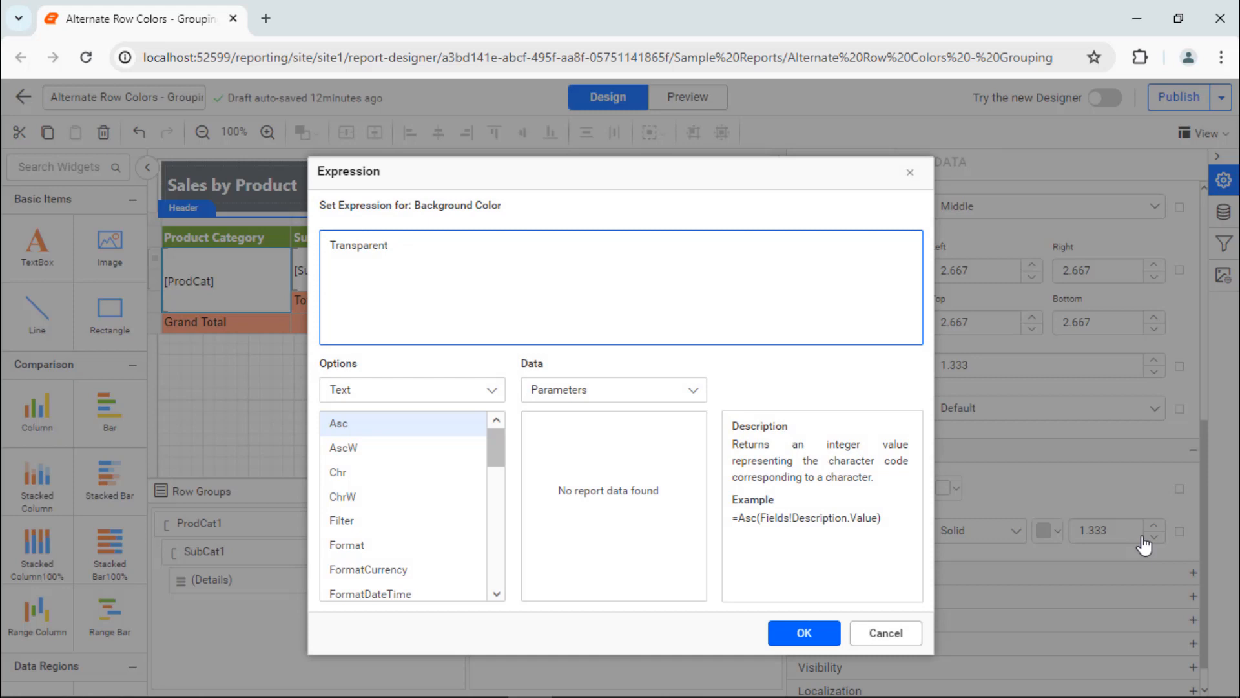
mouse_move(974, 438)
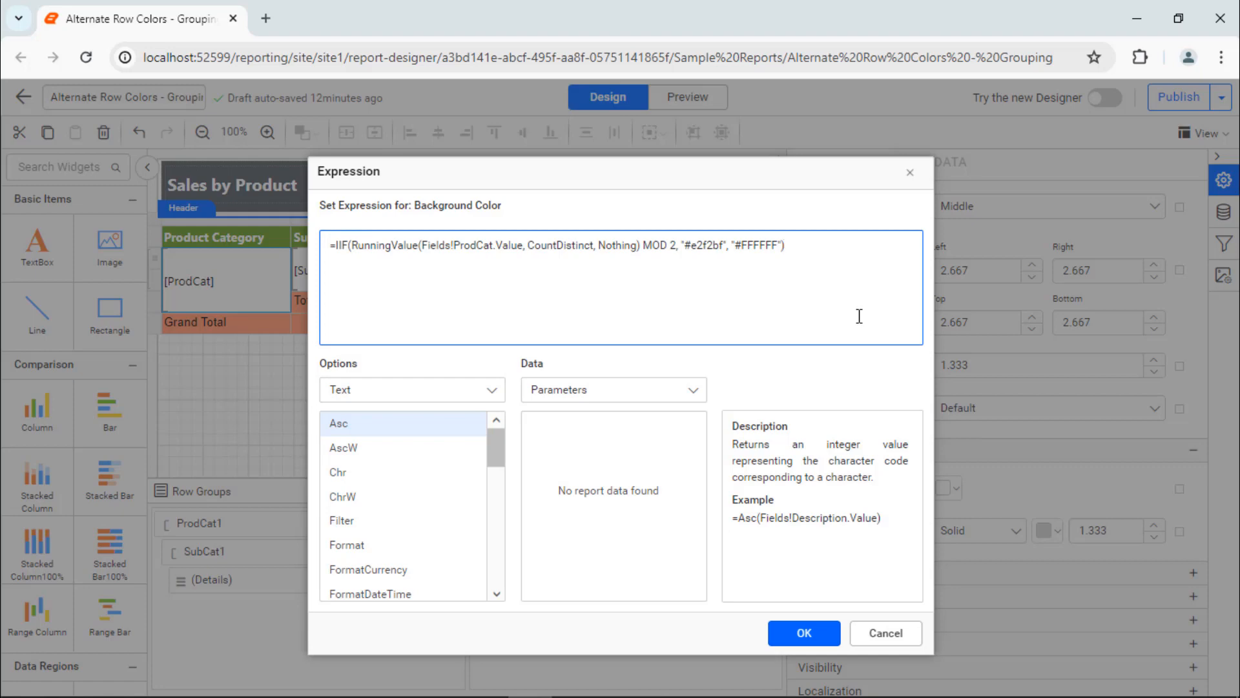
click(802, 633)
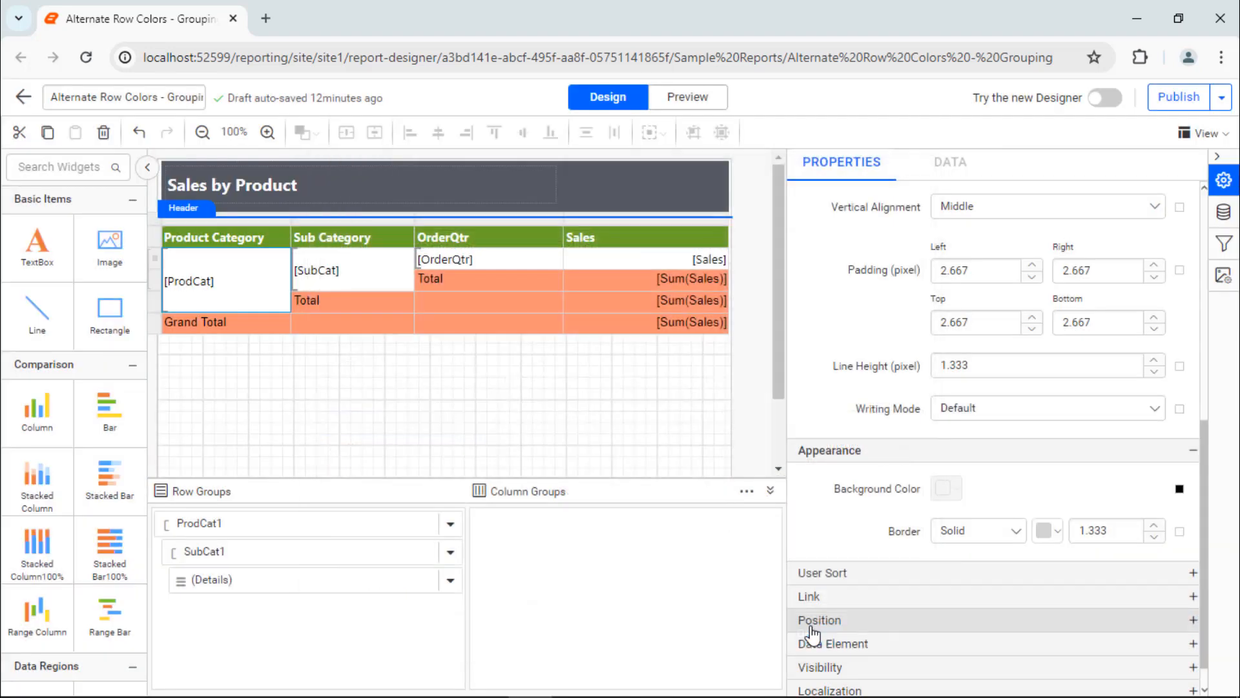
click(317, 270)
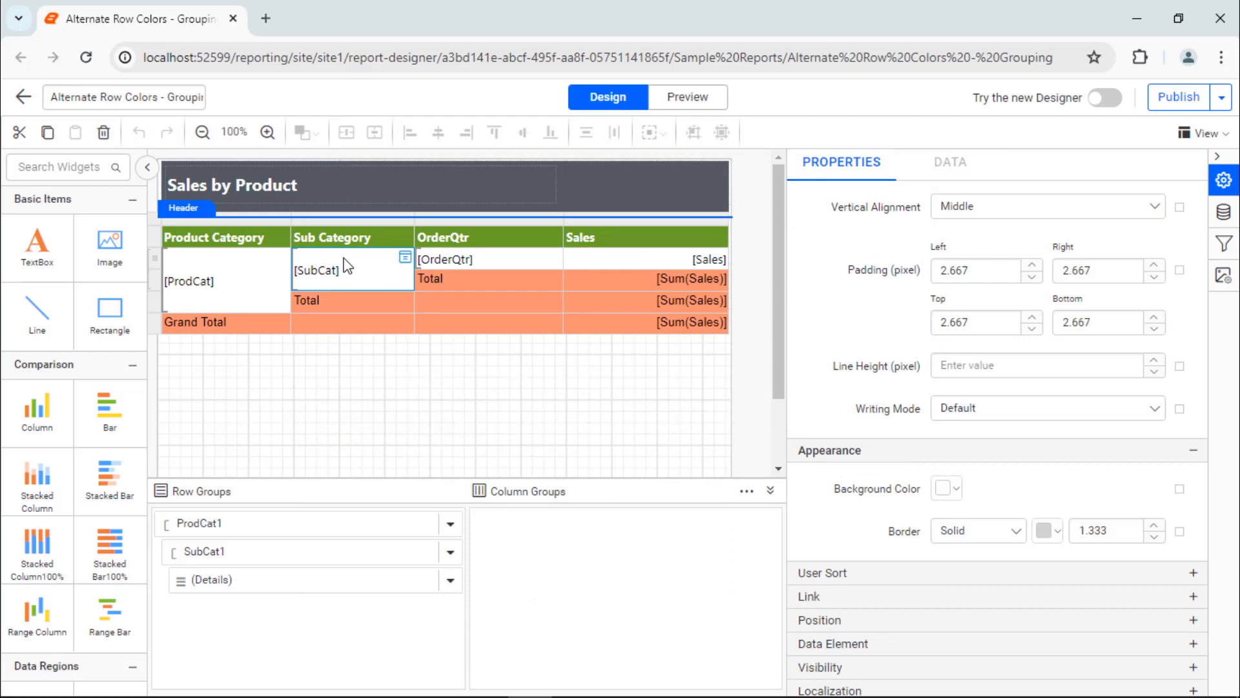
Step: Alternate [SubCat] per sub category and detail cells by =IIF(RowNumber(Nothing) MOD 2, "#e2f2bf", "#FFFFFF")
click(956, 489)
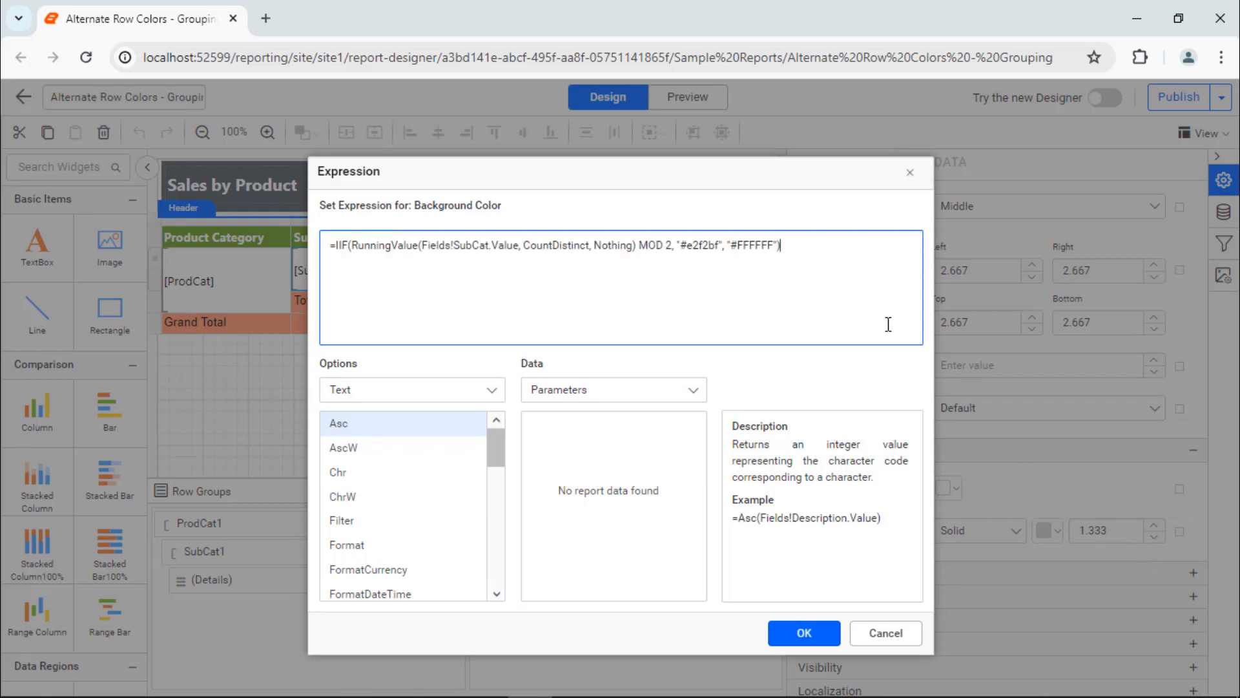
mouse_move(827, 600)
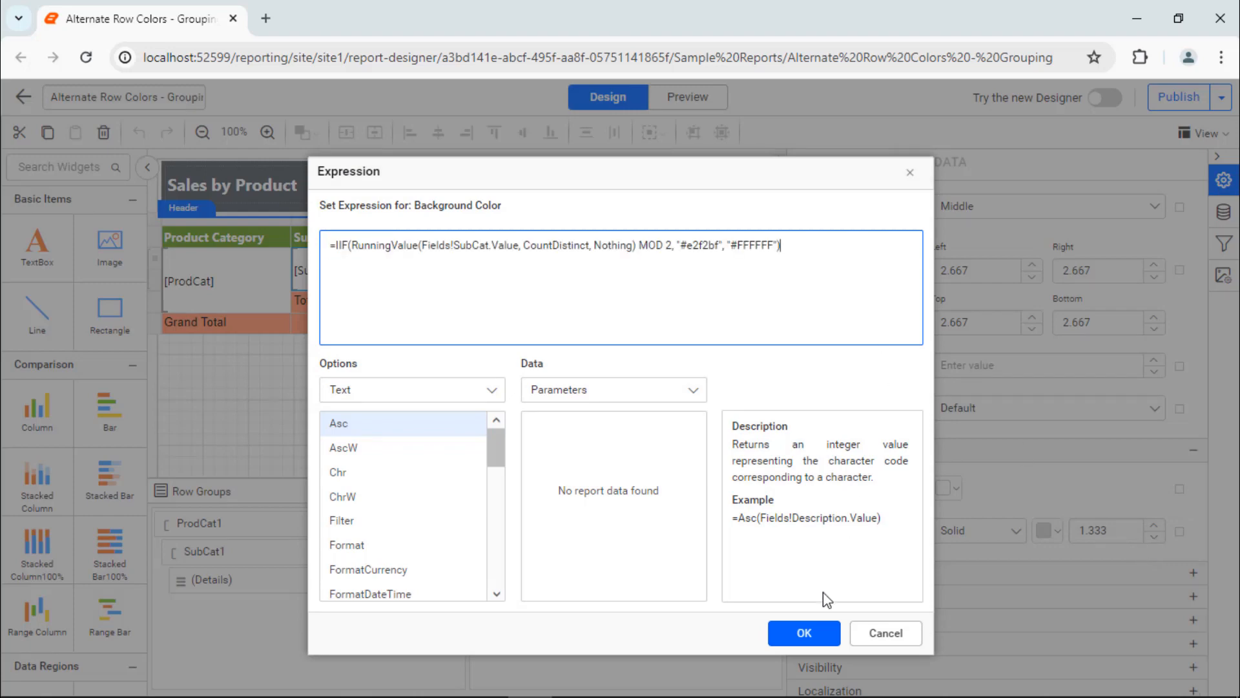
click(802, 633)
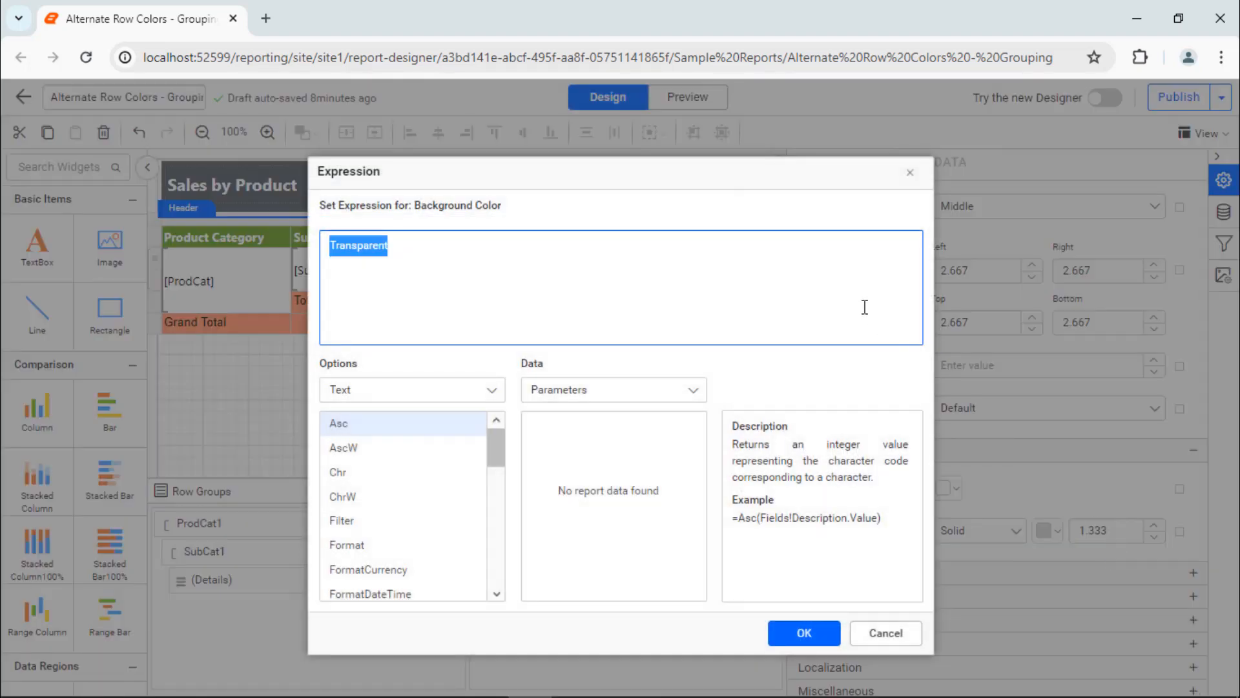
text(=IIF(RowNumber(Nothing) MOD 2, "#e2f2bf", "#FFFFFF"))
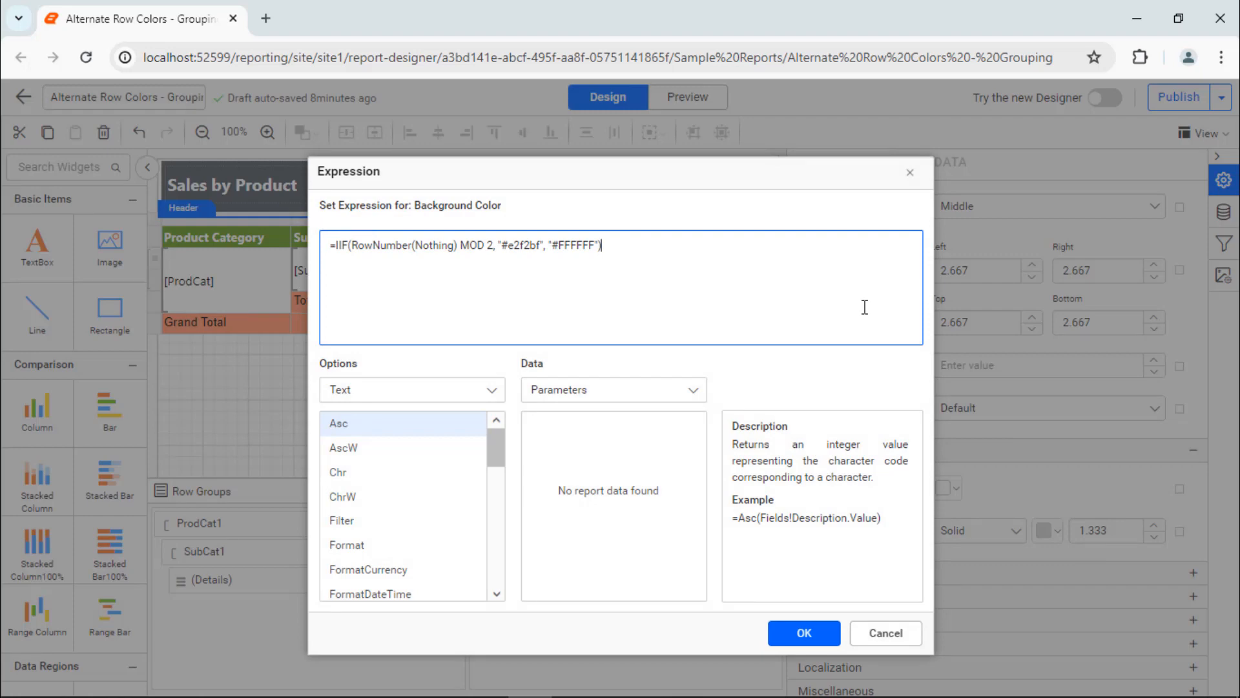
click(802, 633)
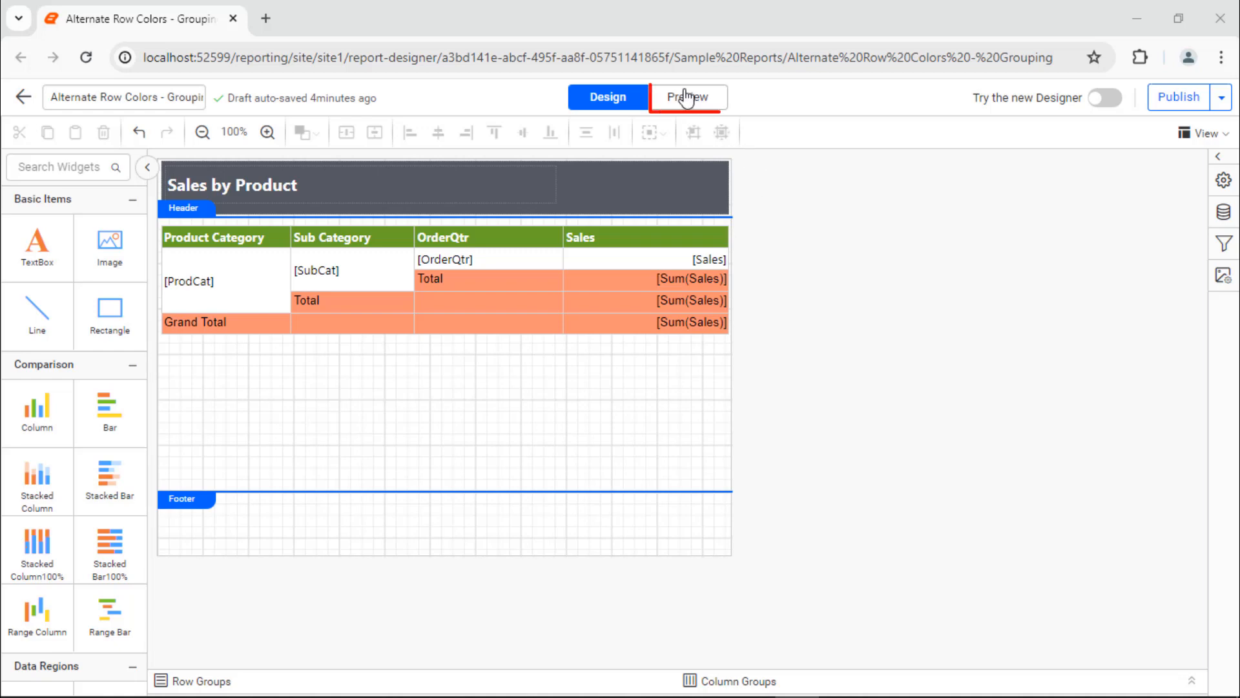
Step: Render the report preview showing green header, salmon totals and alternating light green rows
click(688, 97)
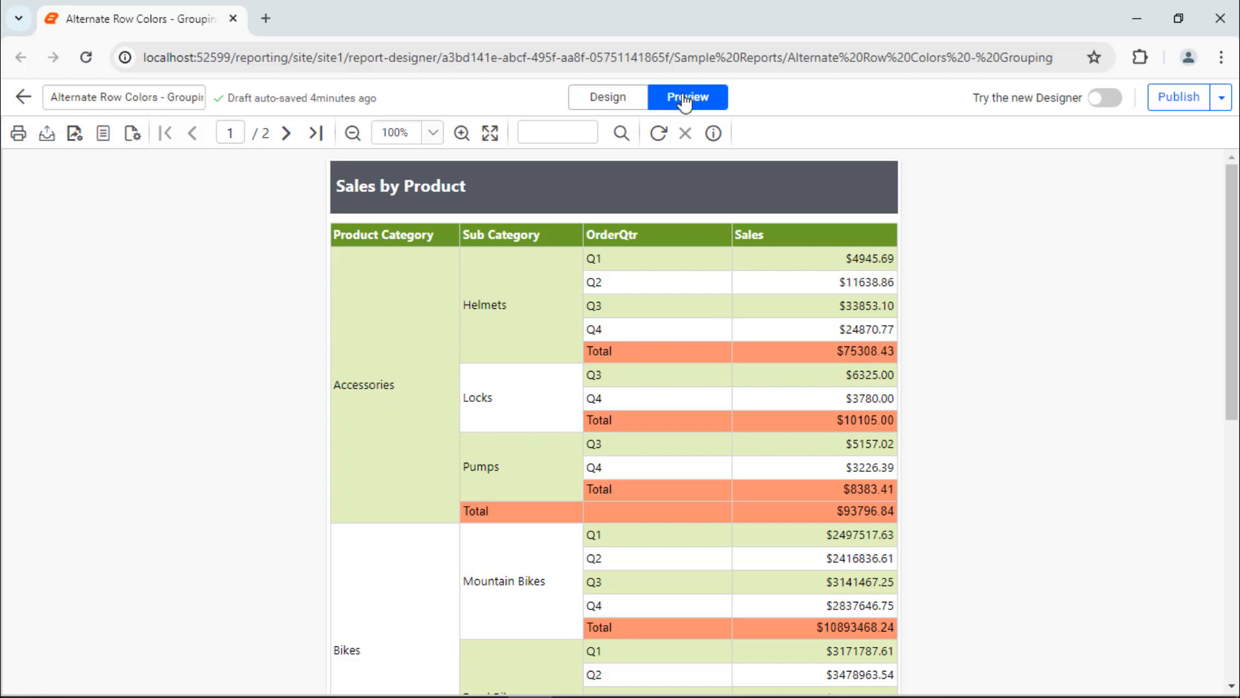
mouse_move(1059, 446)
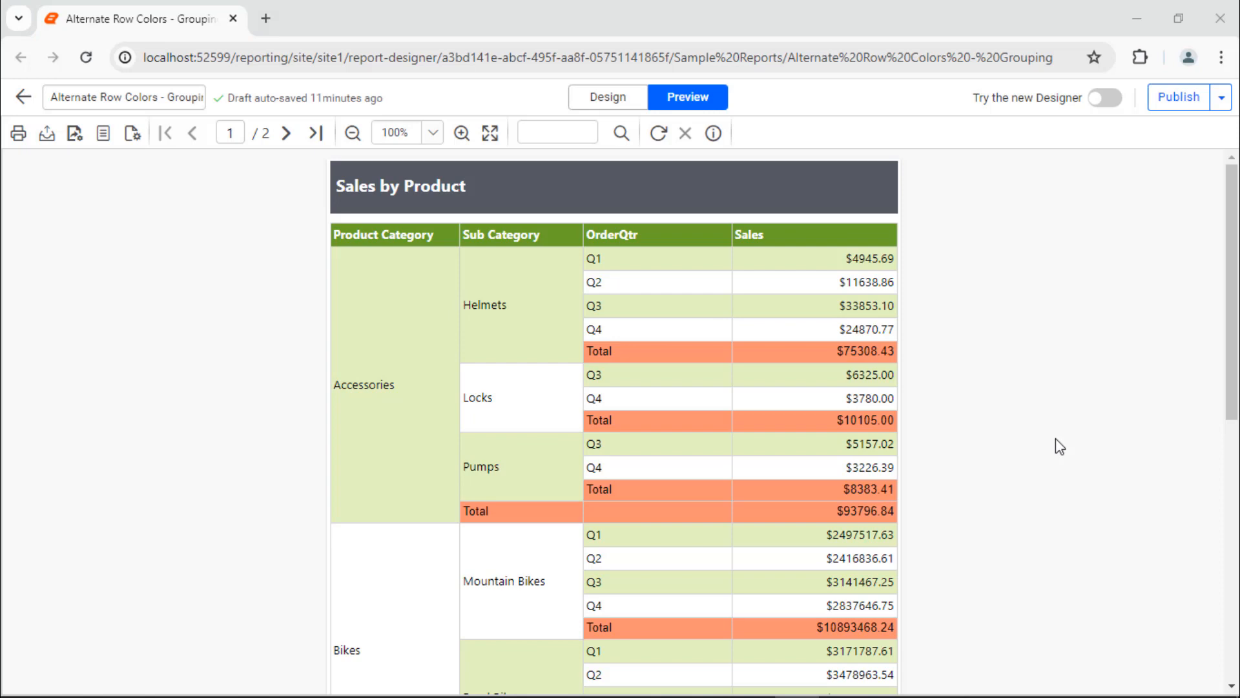